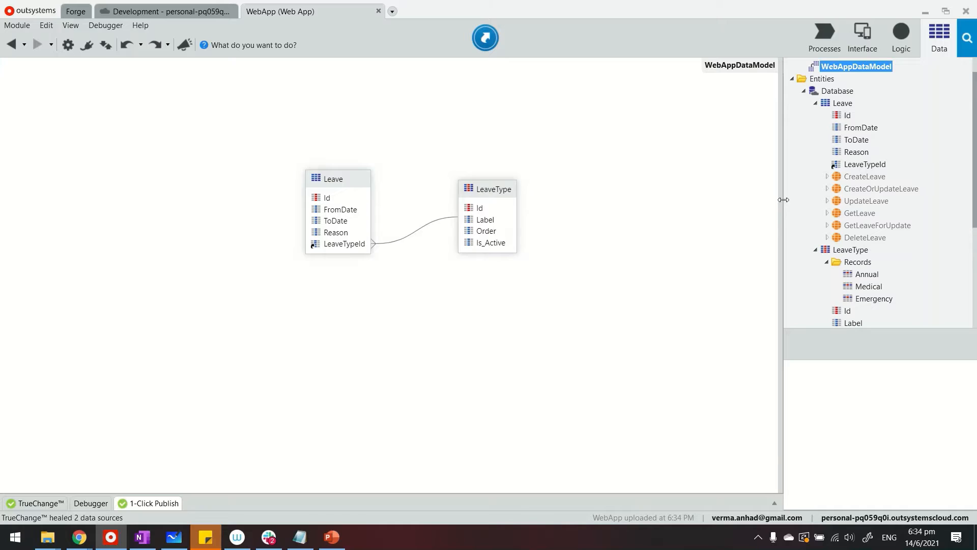
pyautogui.moveTo(403, 92)
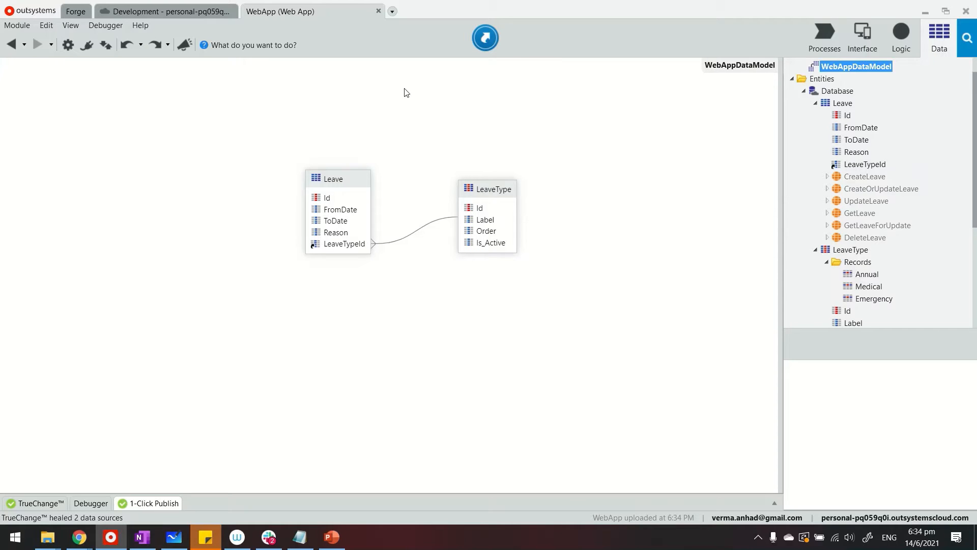
pyautogui.moveTo(750, 134)
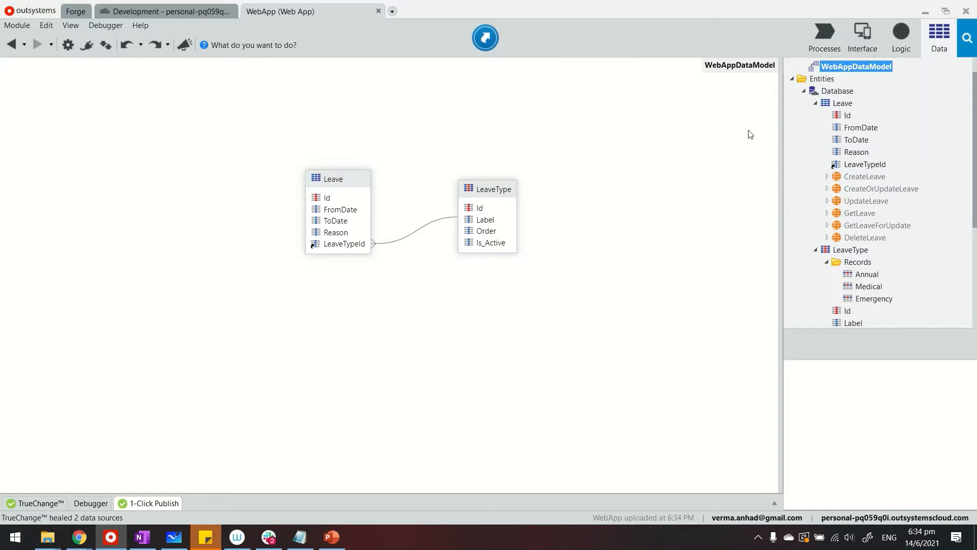
# Inspect the Leave entity and its ToDate attribute in the data model.
pyautogui.click(842, 103)
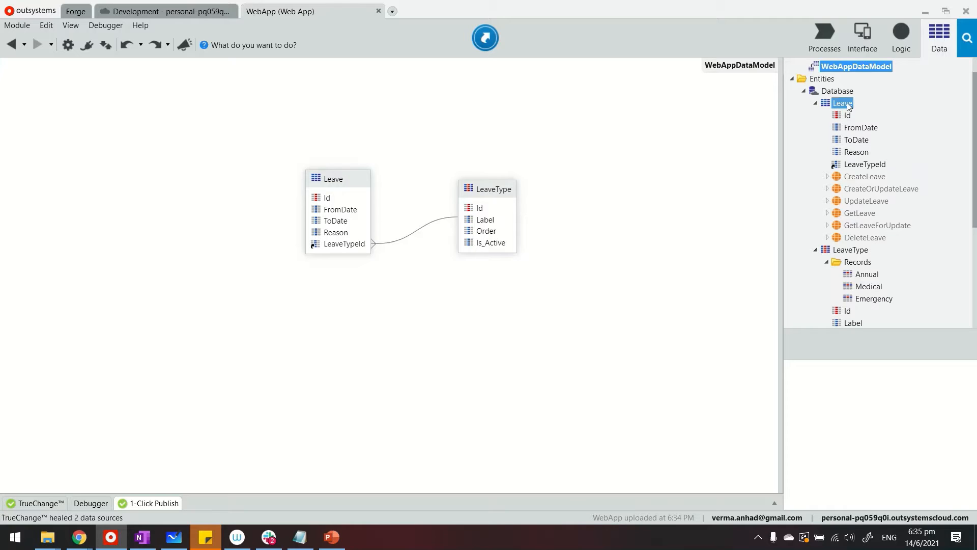
pyautogui.click(857, 139)
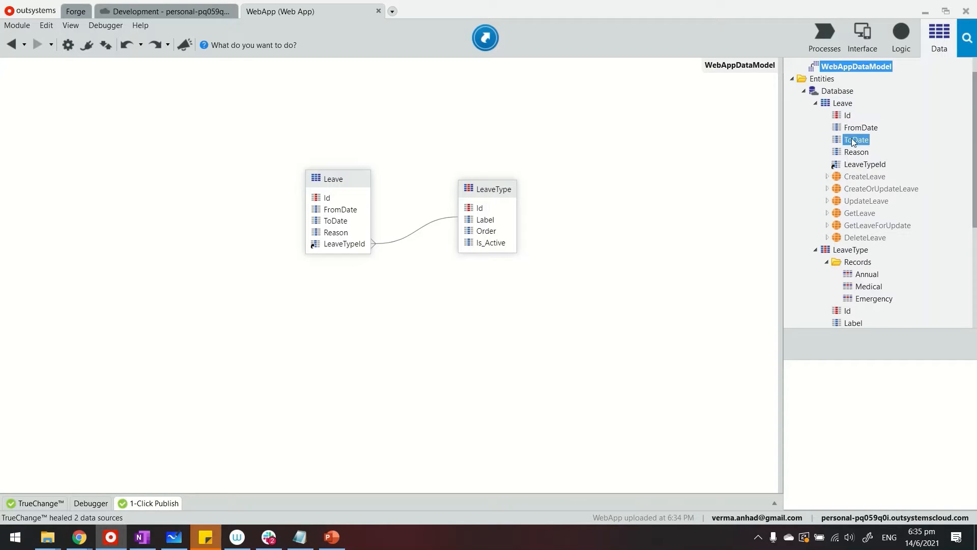
pyautogui.click(849, 249)
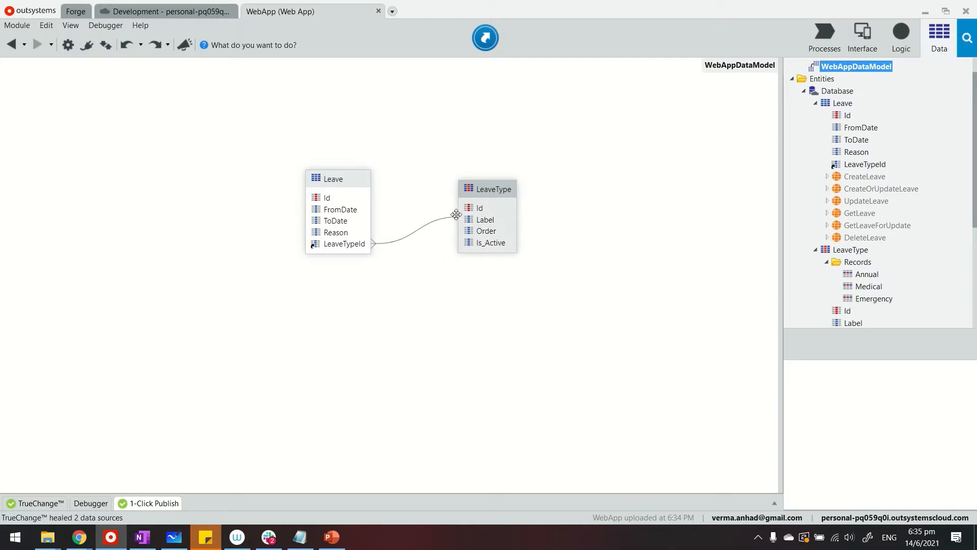
pyautogui.click(842, 103)
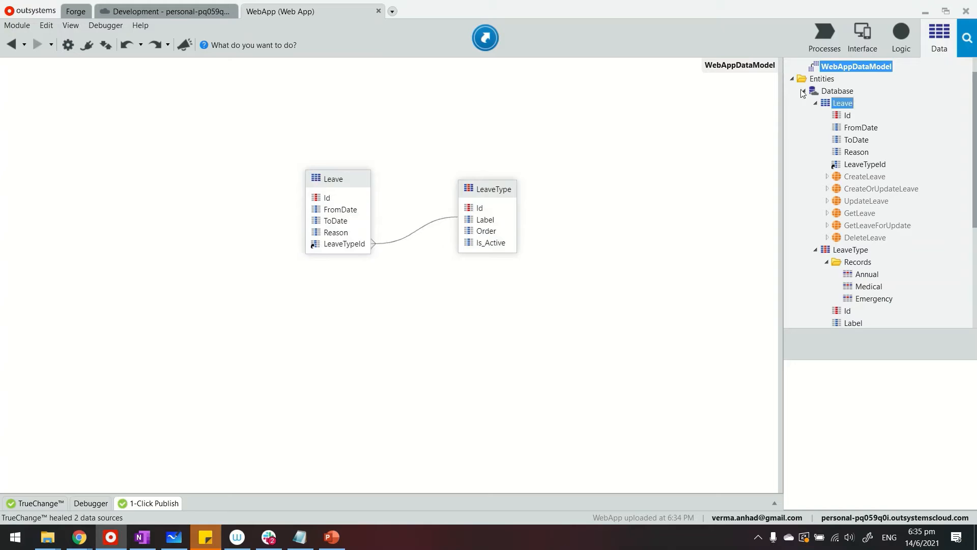
# Locate the Leaves screen in MainFlow and bring up its Leave List layout for editing.
pyautogui.click(861, 37)
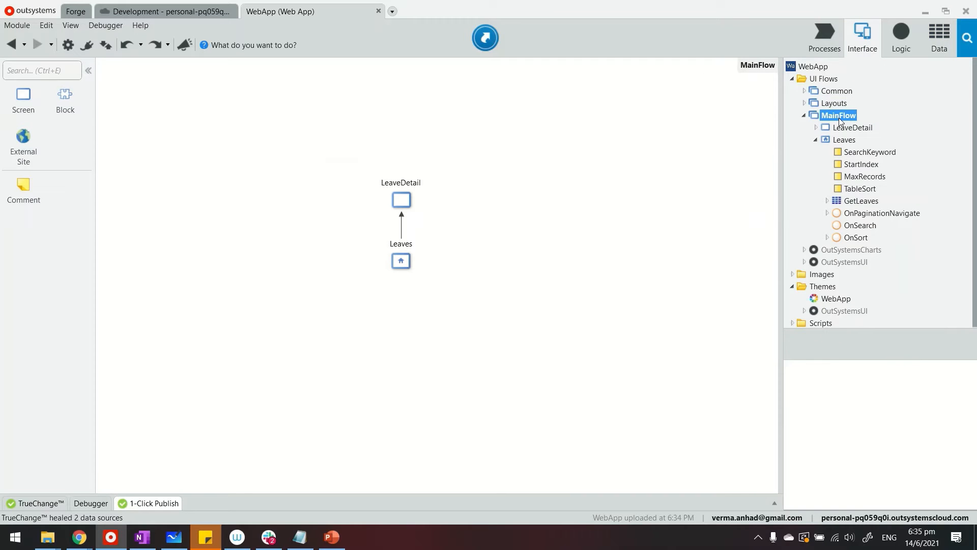
pyautogui.click(939, 38)
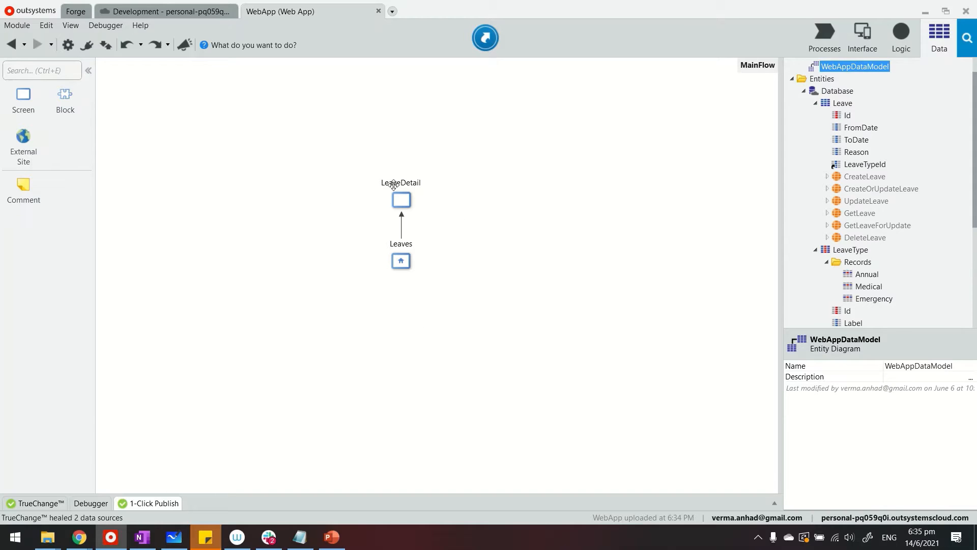
pyautogui.click(400, 260)
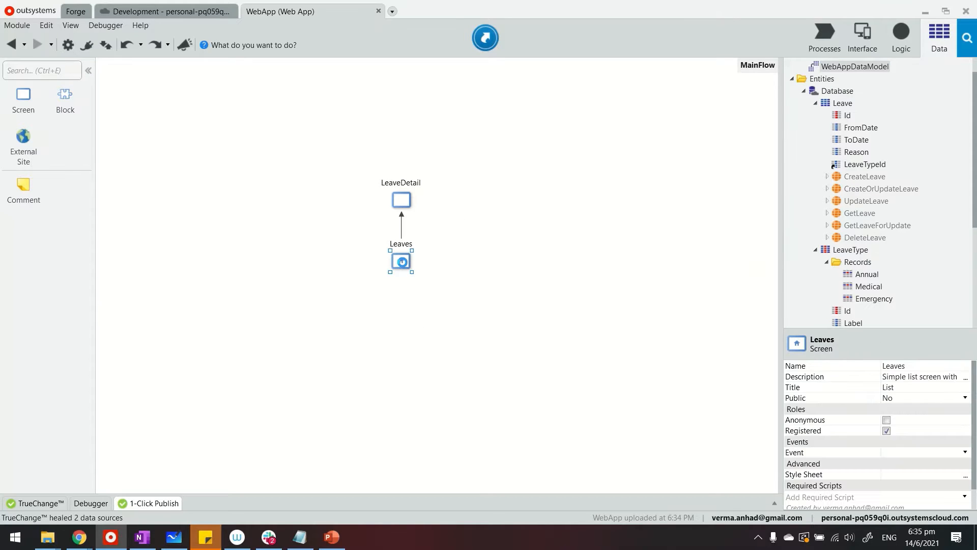
pyautogui.doubleClick(401, 261)
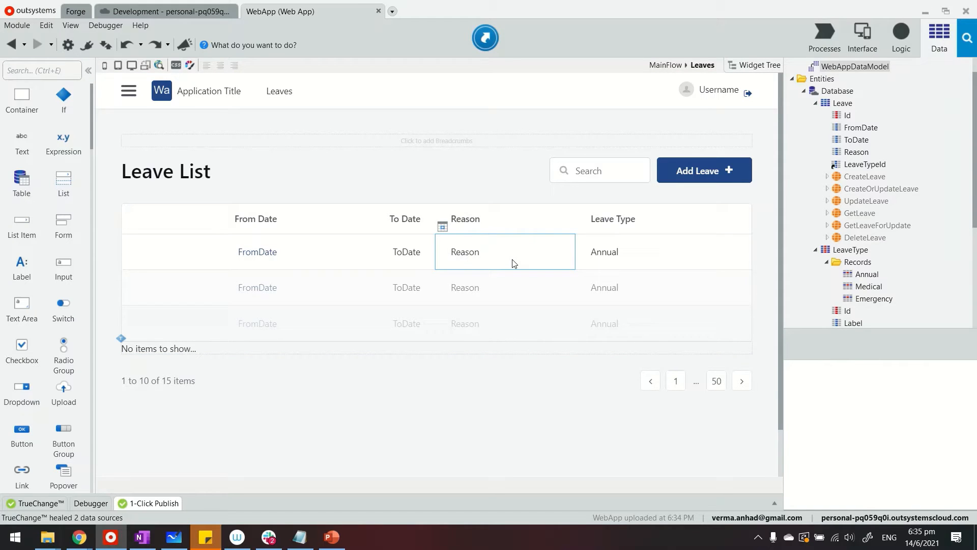
# Add a Boolean IsProcessed attribute to the Leave entity, shown as an Is Processed column.
pyautogui.rightClick(841, 102)
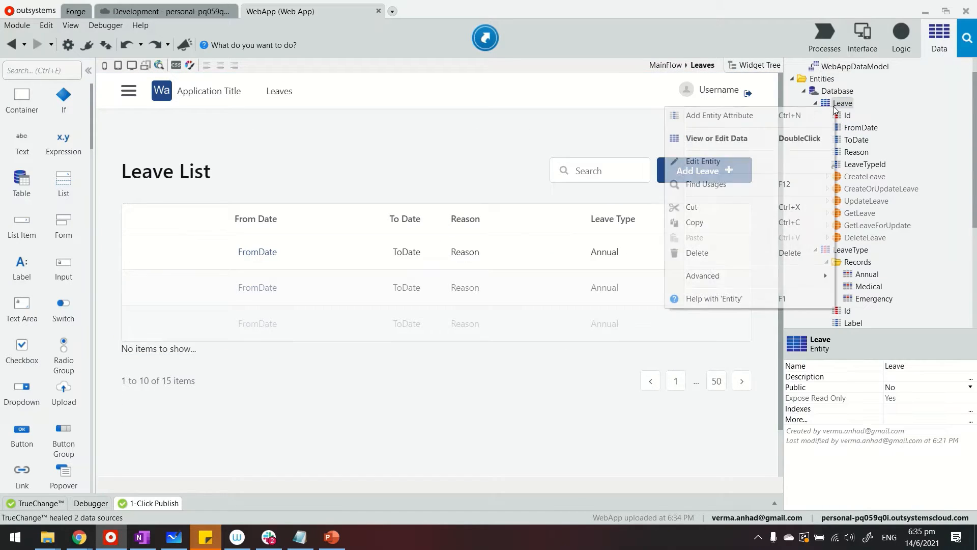
pyautogui.click(718, 115)
pyautogui.write('IsProcessed')
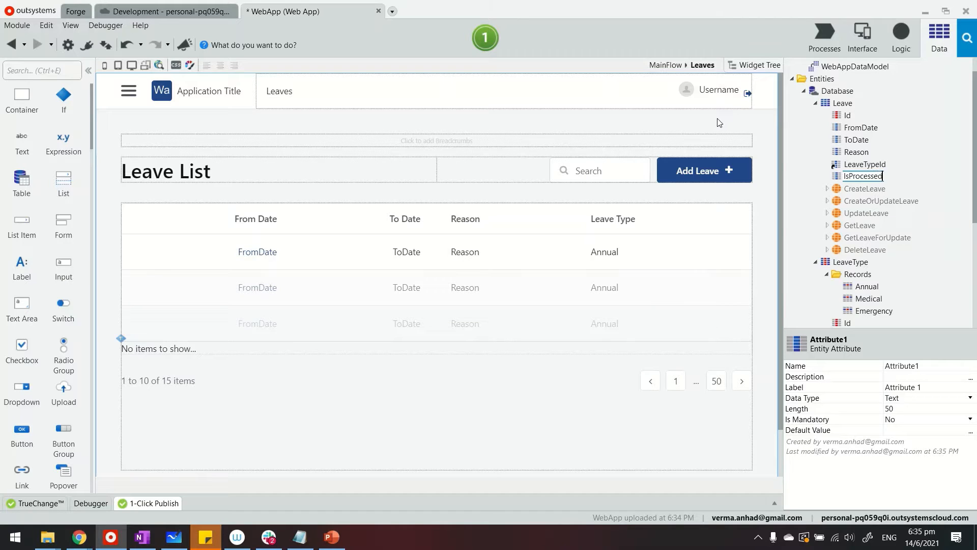
pyautogui.click(857, 152)
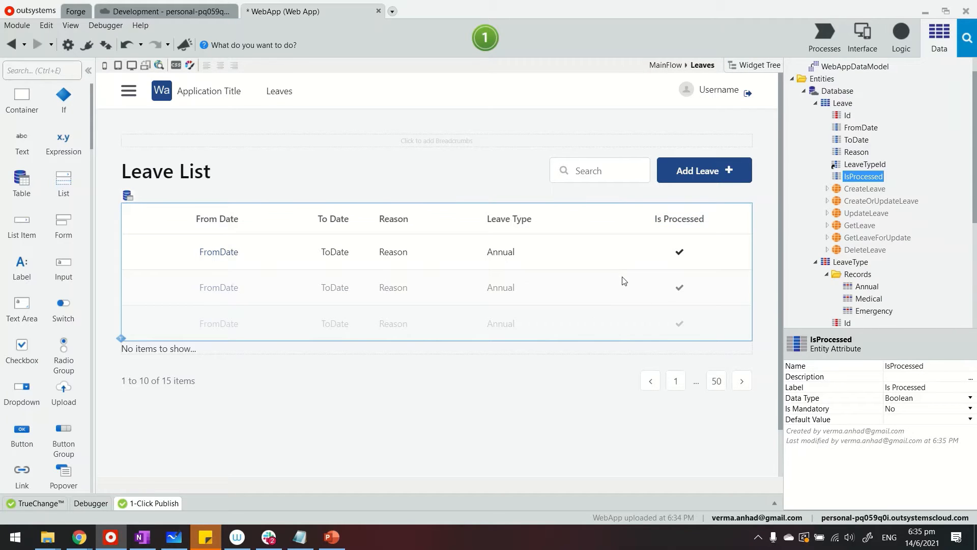
pyautogui.moveTo(823, 38)
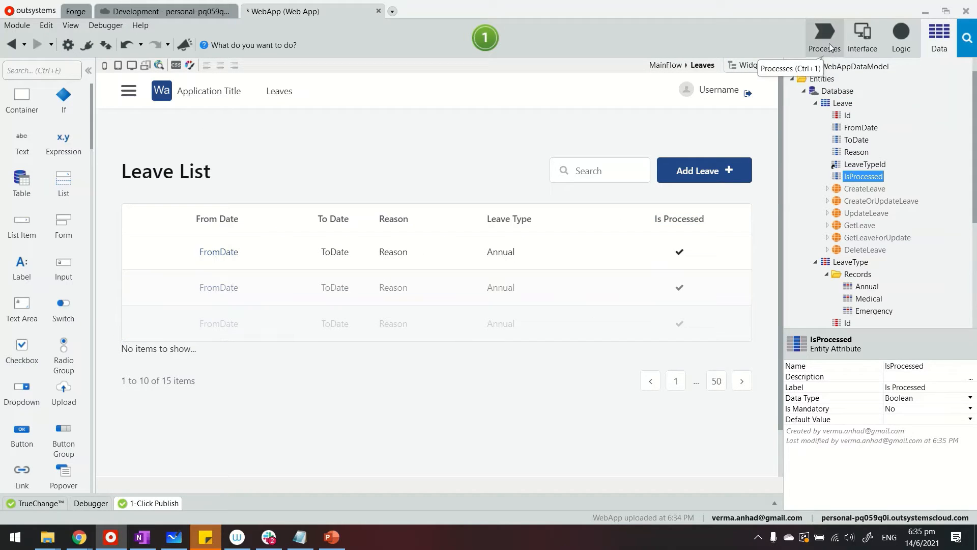
# Add a timer under Processes named ProcessLeaves and list the actions it can run.
pyautogui.click(822, 38)
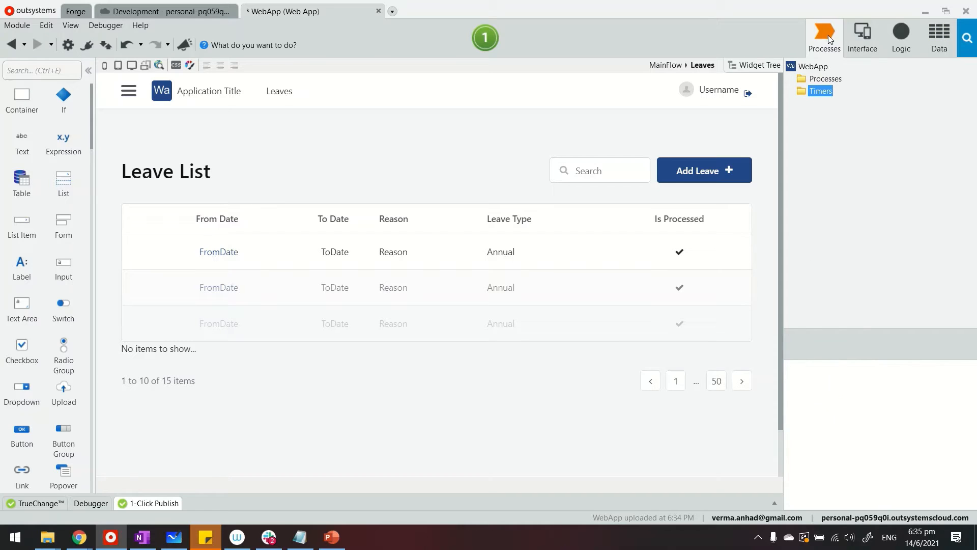
pyautogui.click(820, 90)
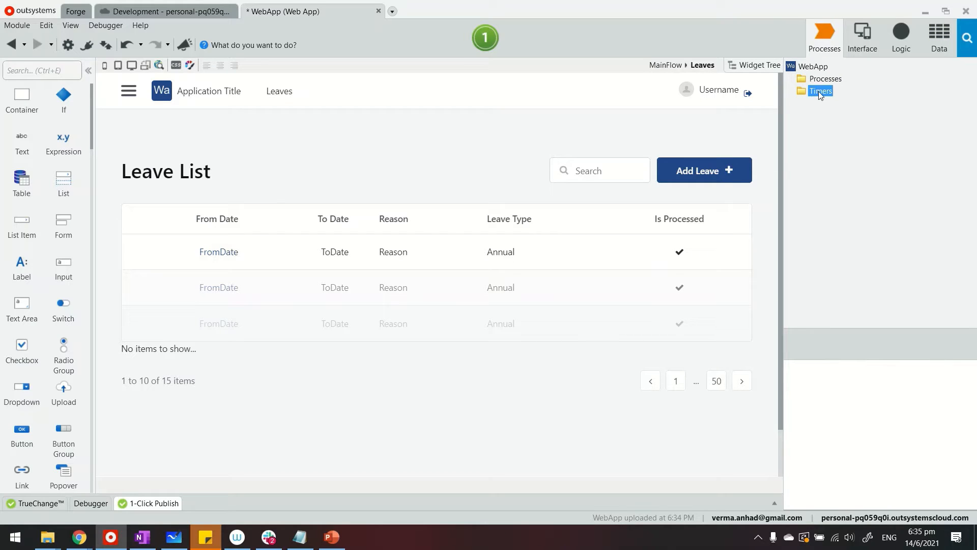
pyautogui.rightClick(819, 91)
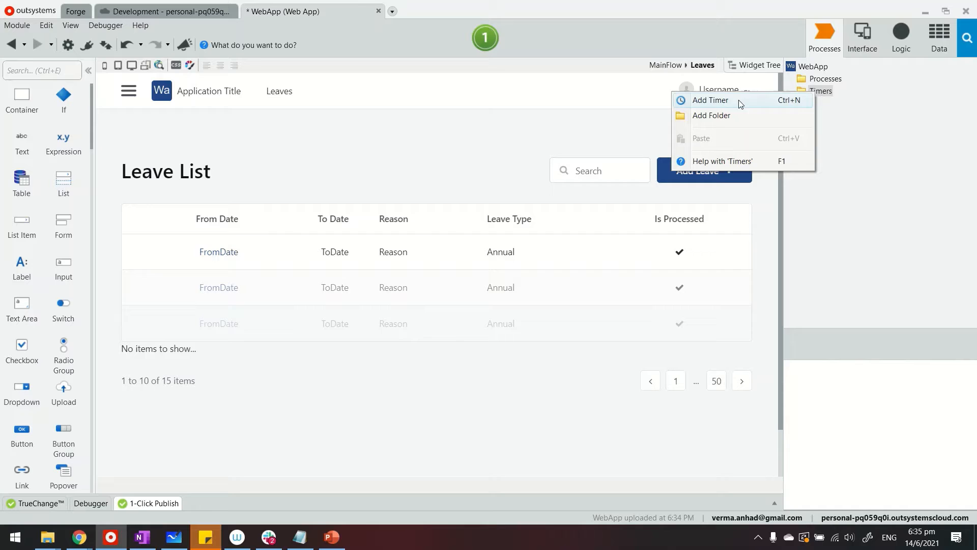
pyautogui.click(709, 100)
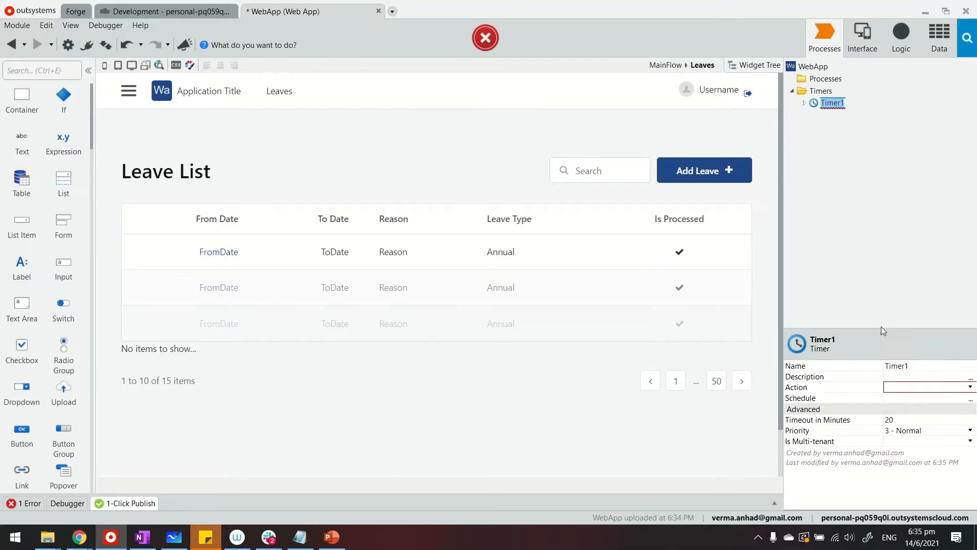
pyautogui.write('Proc')
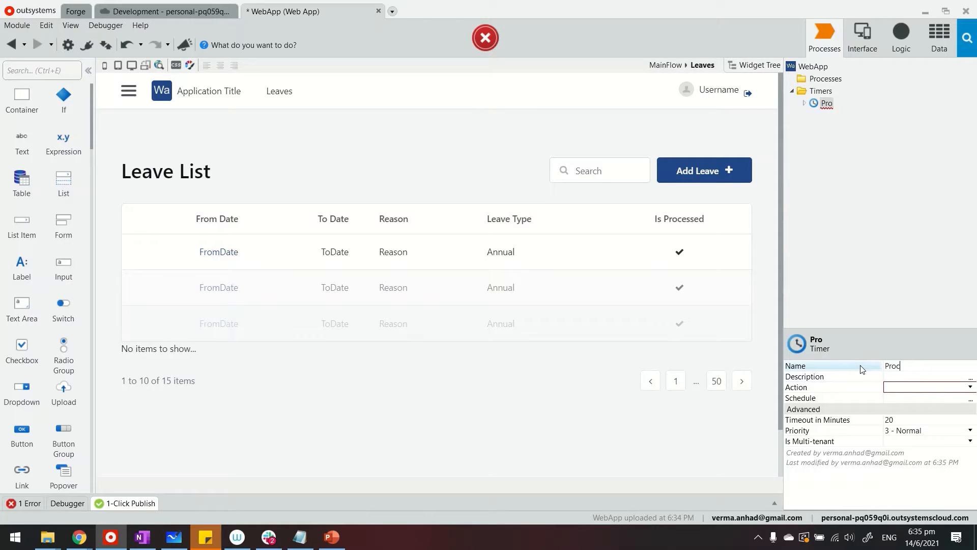
pyautogui.write('essLeaves')
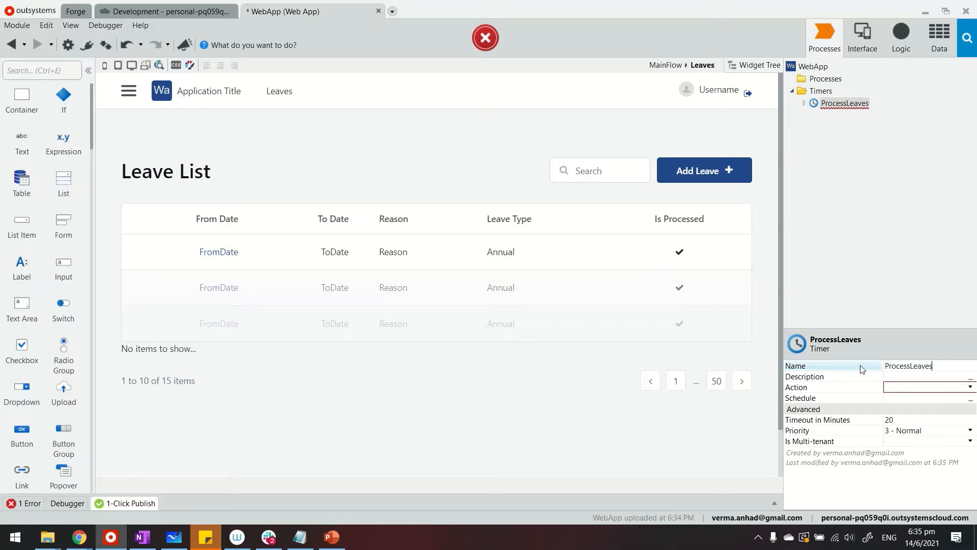
pyautogui.click(970, 387)
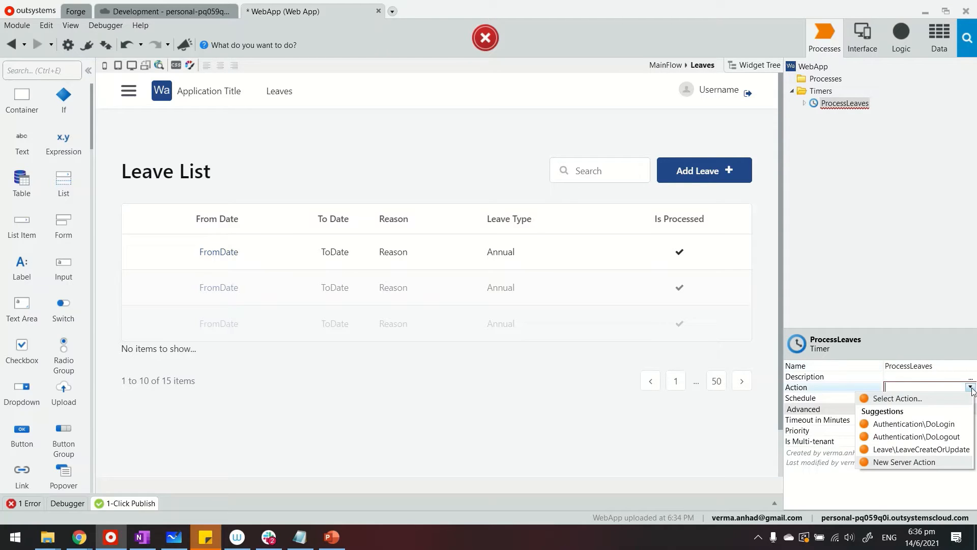
pyautogui.moveTo(913, 423)
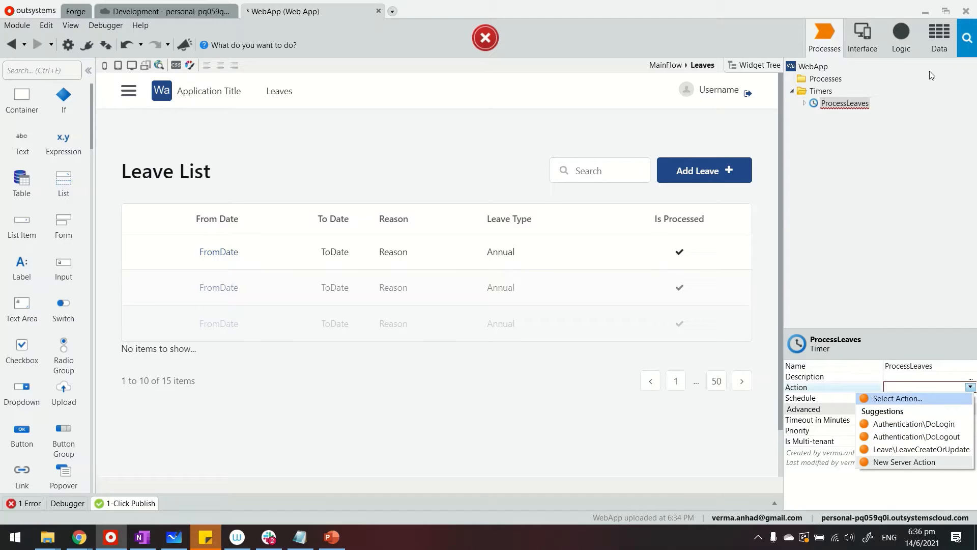
pyautogui.moveTo(910, 467)
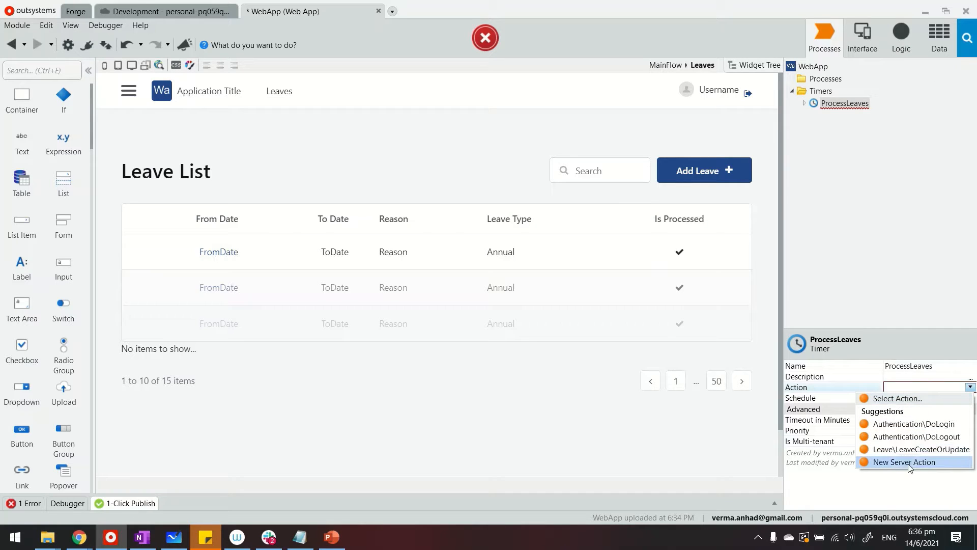
# Create a new server action for the timer with a For Each over GetLeaves.List.
pyautogui.click(904, 462)
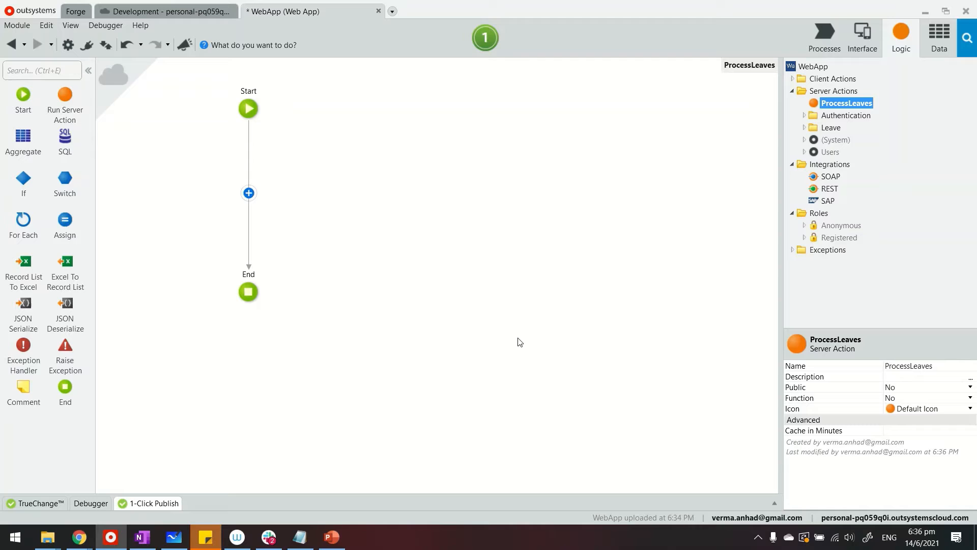
pyautogui.moveTo(162, 158)
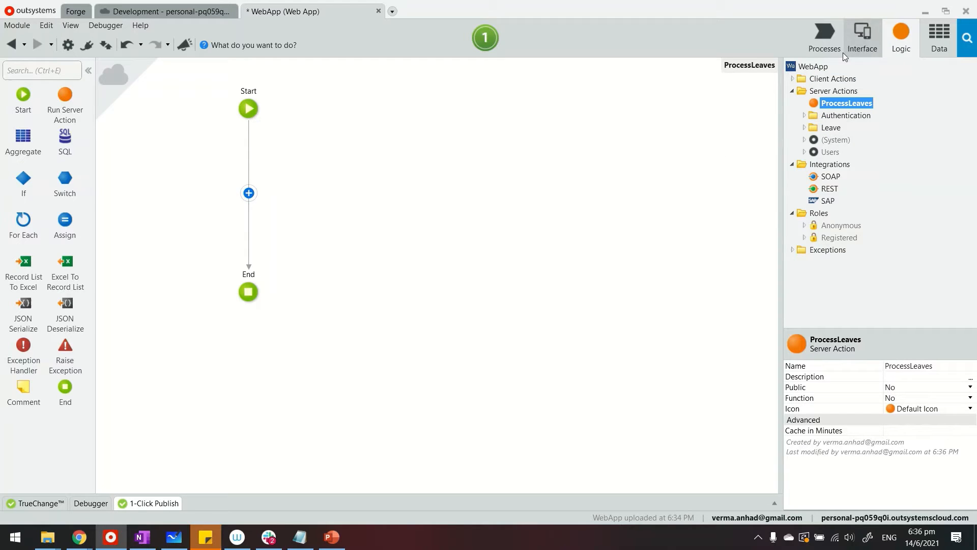
pyautogui.moveTo(898, 35)
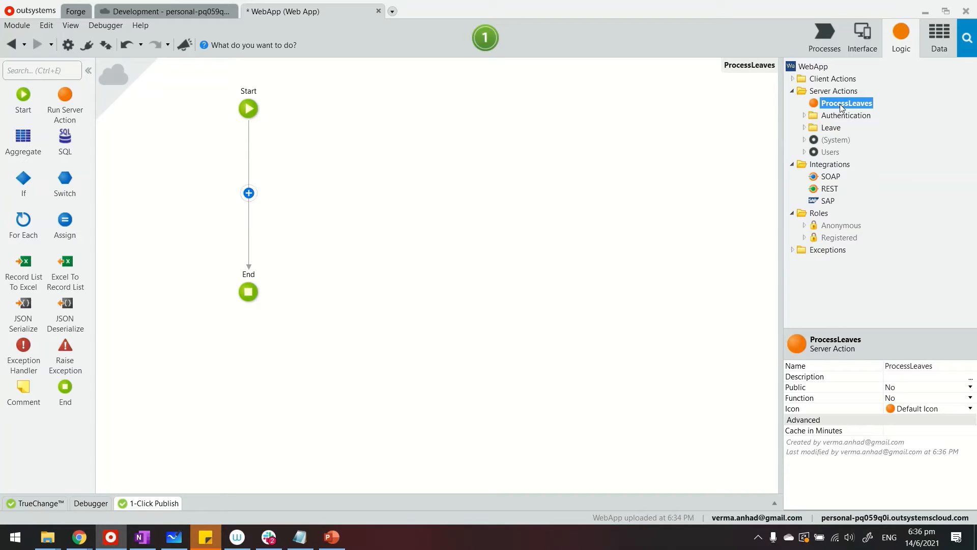
pyautogui.moveTo(262, 174)
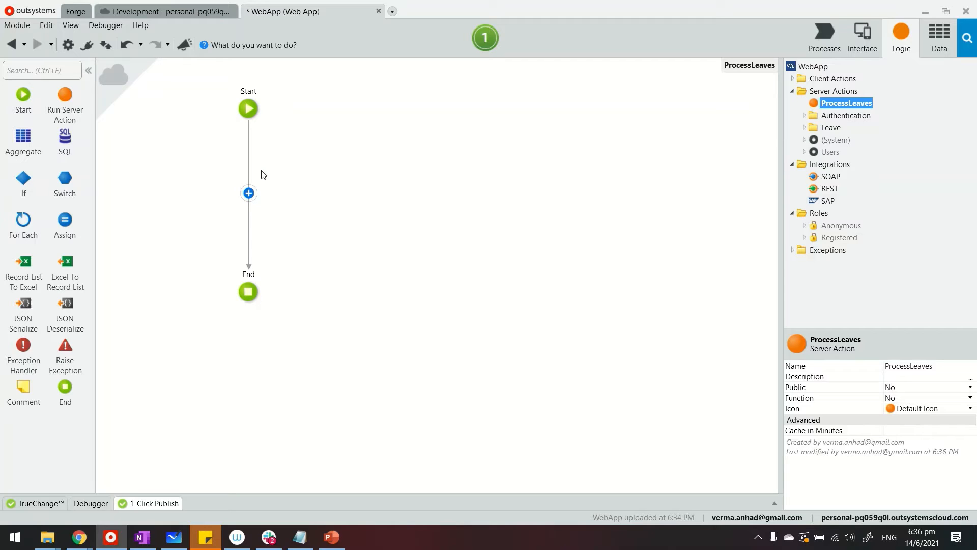
pyautogui.moveTo(826, 118)
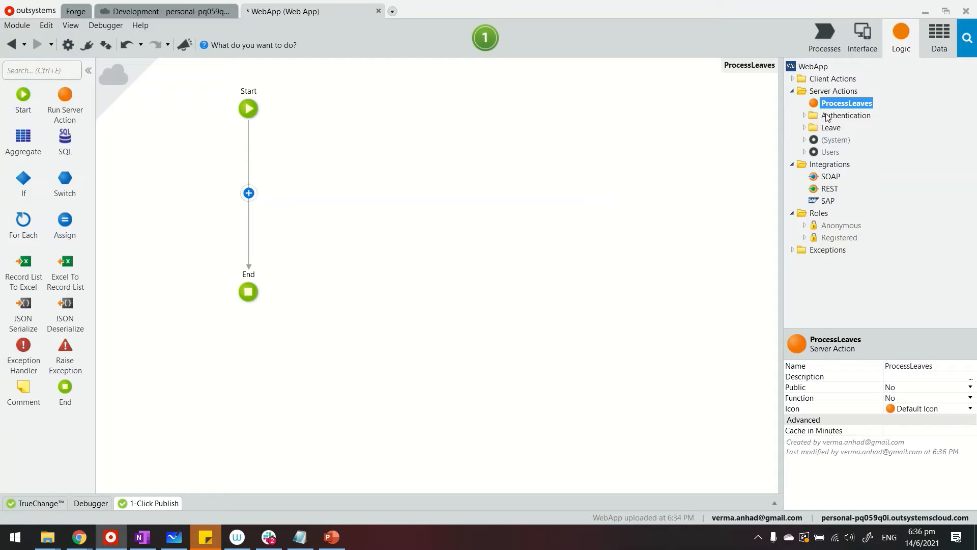
pyautogui.click(938, 32)
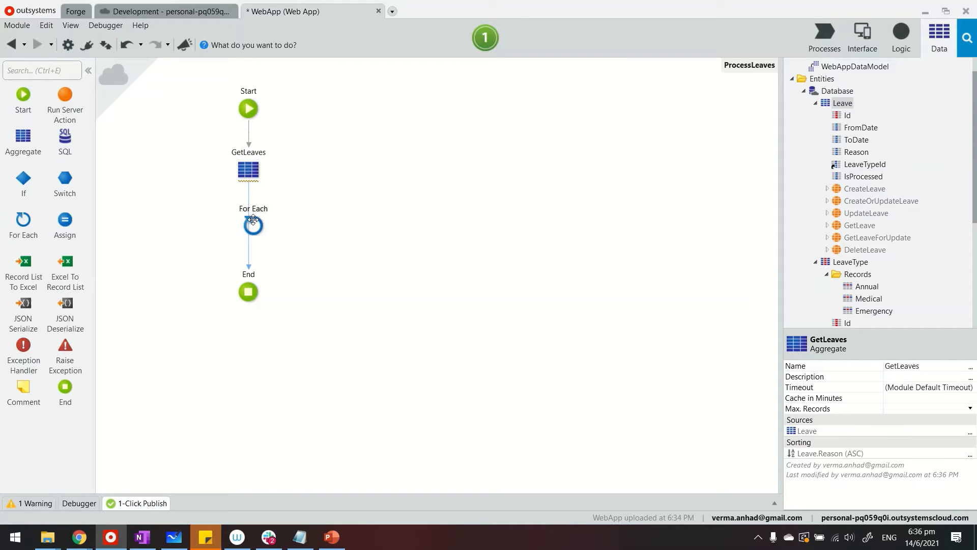
pyautogui.click(248, 223)
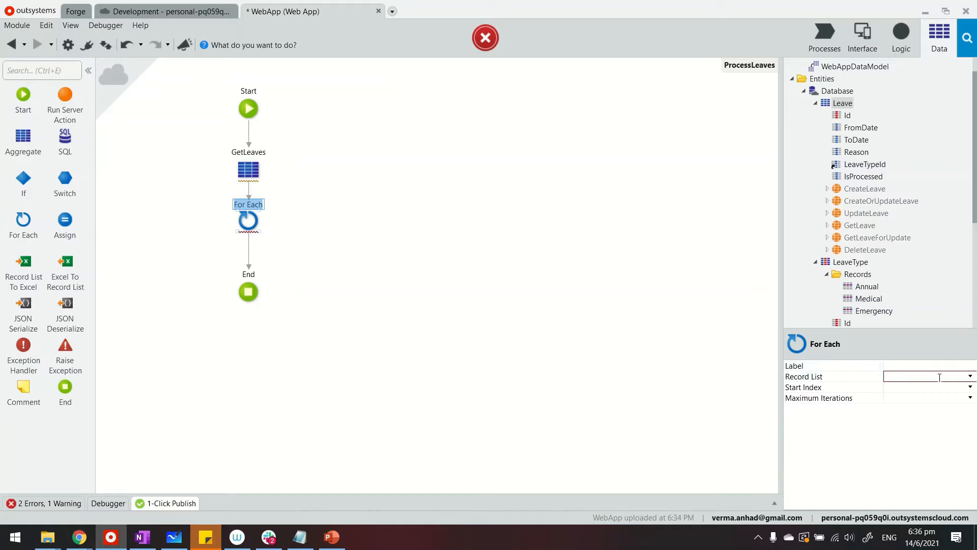
pyautogui.write('GetLeaves.List')
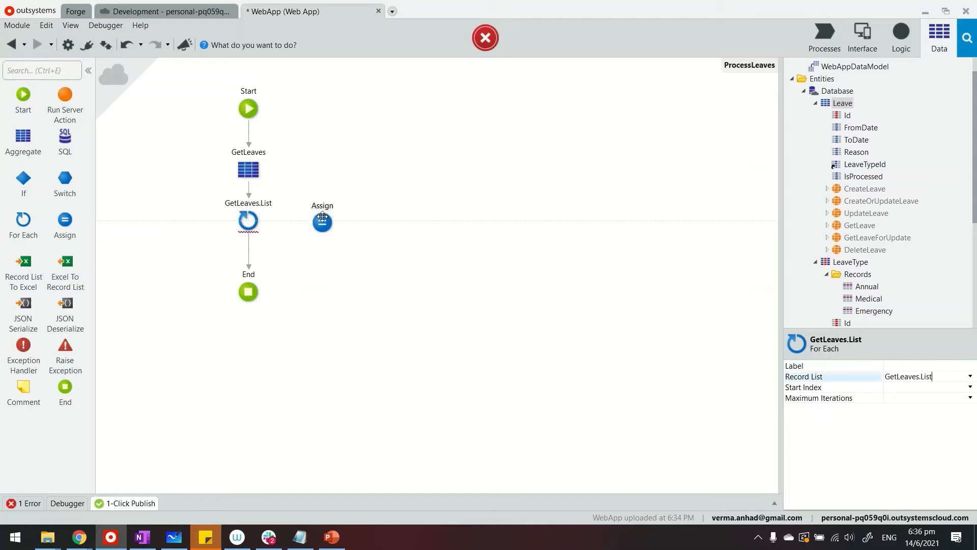
# Assign GetLeaves.List.Current.Leave.IsProcessed the value not GetLeaves.List.Current.Leave.IsProcessed.
pyautogui.click(323, 221)
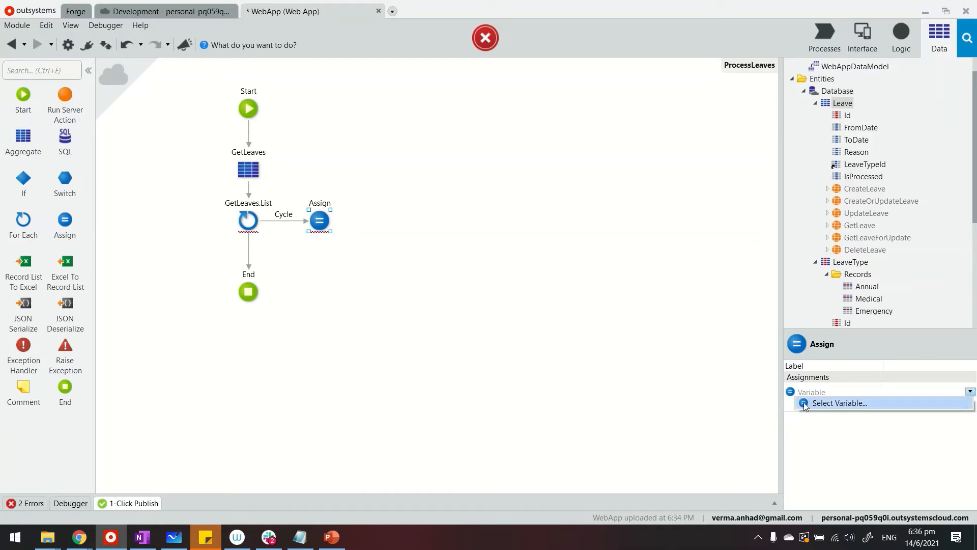
pyautogui.click(837, 403)
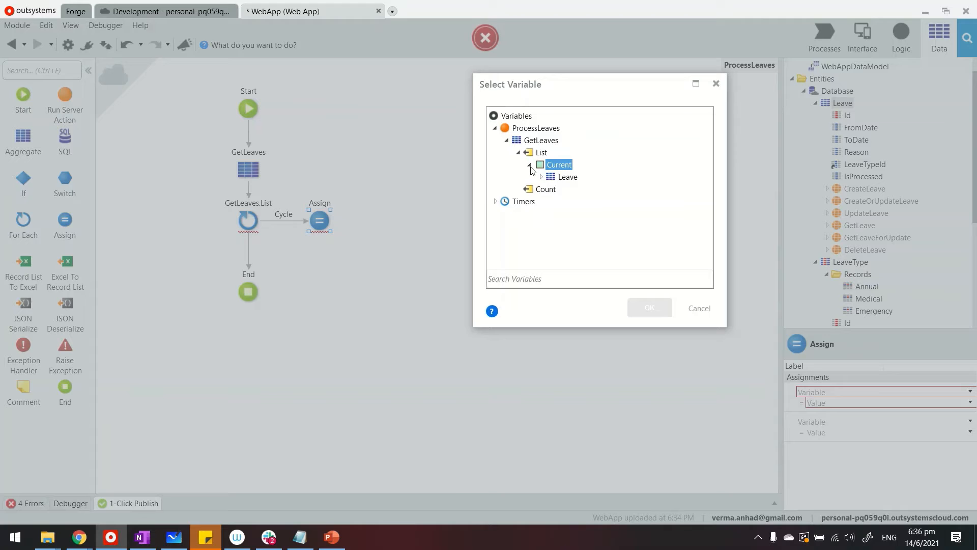
pyautogui.click(648, 307)
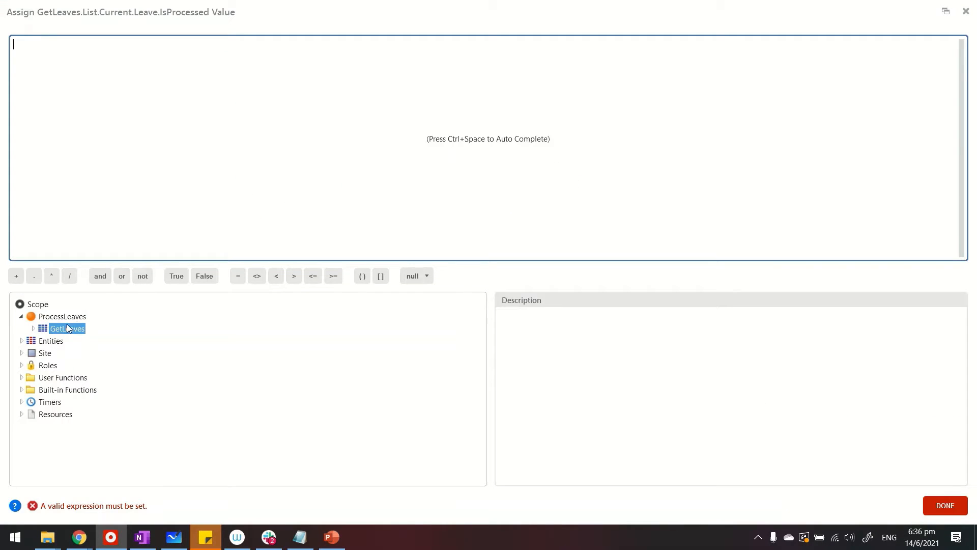
pyautogui.write('not')
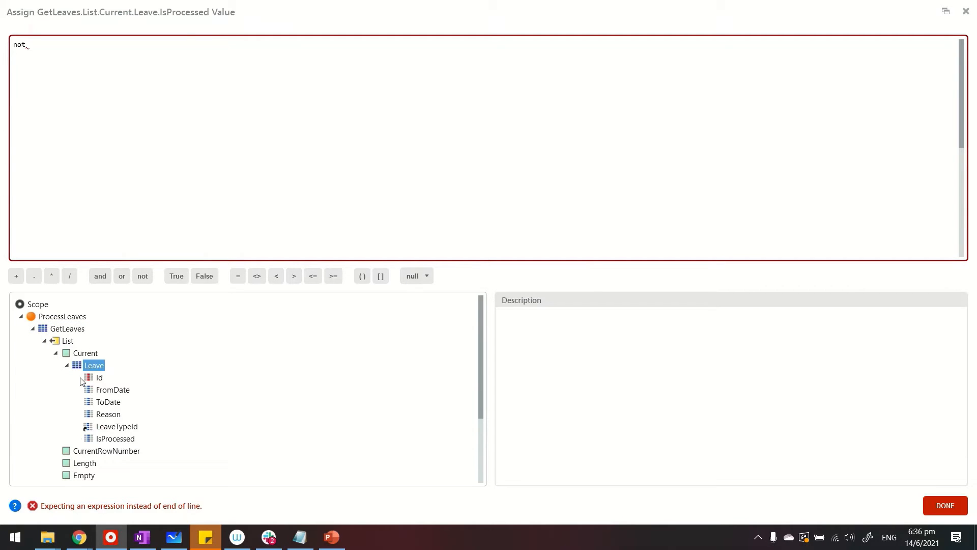
pyautogui.doubleClick(115, 438)
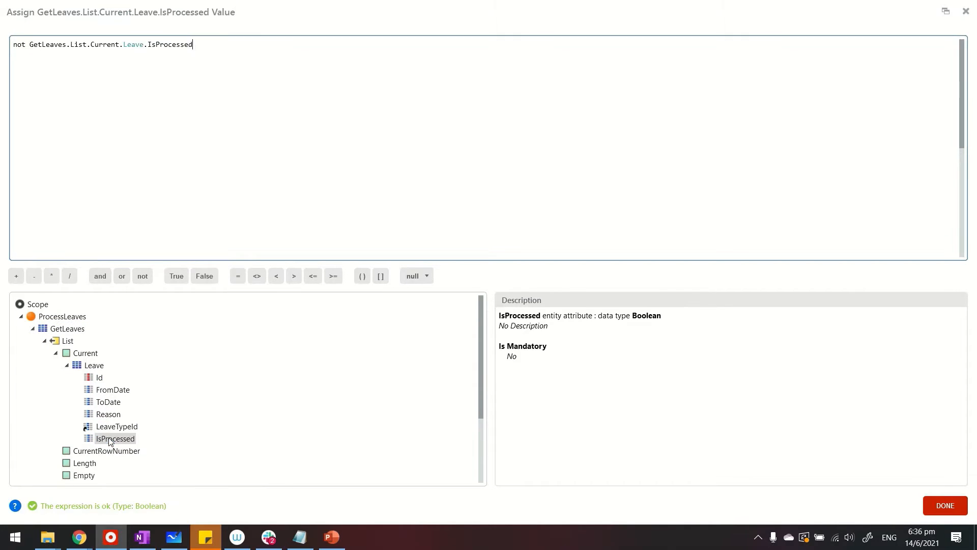
pyautogui.click(943, 506)
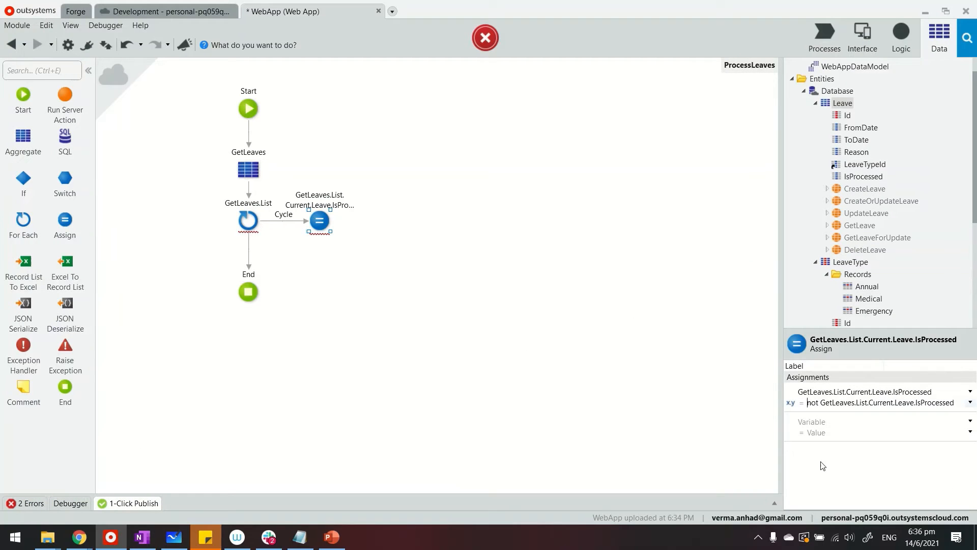
pyautogui.moveTo(347, 232)
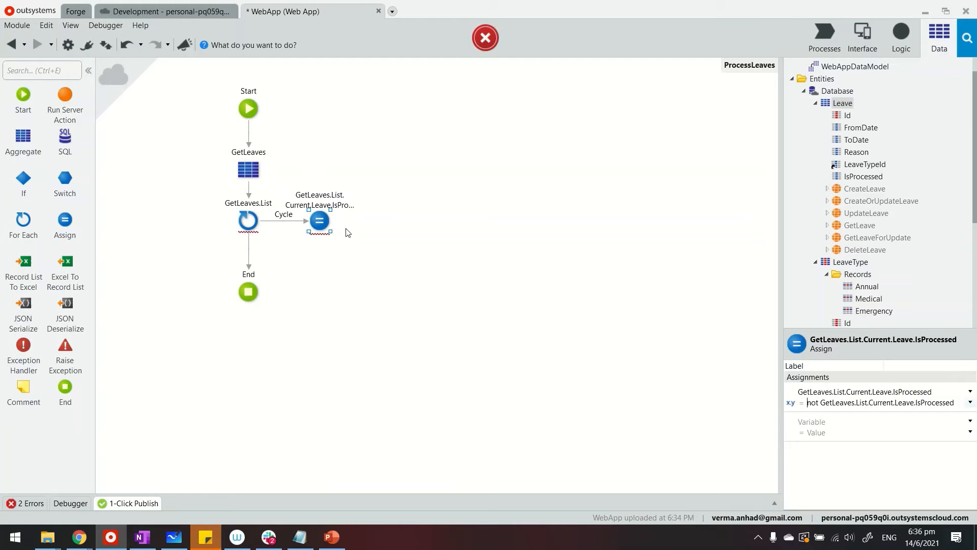
pyautogui.moveTo(318, 220)
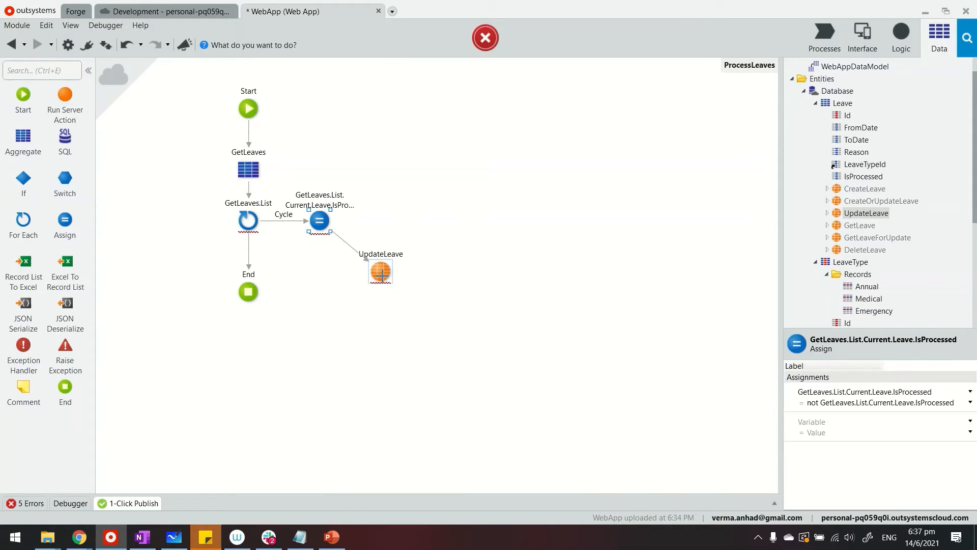
# Set UpdateLeave's Source to GetLeaves.List.Current and show the ProcessLeaves timer's properties.
pyautogui.click(380, 271)
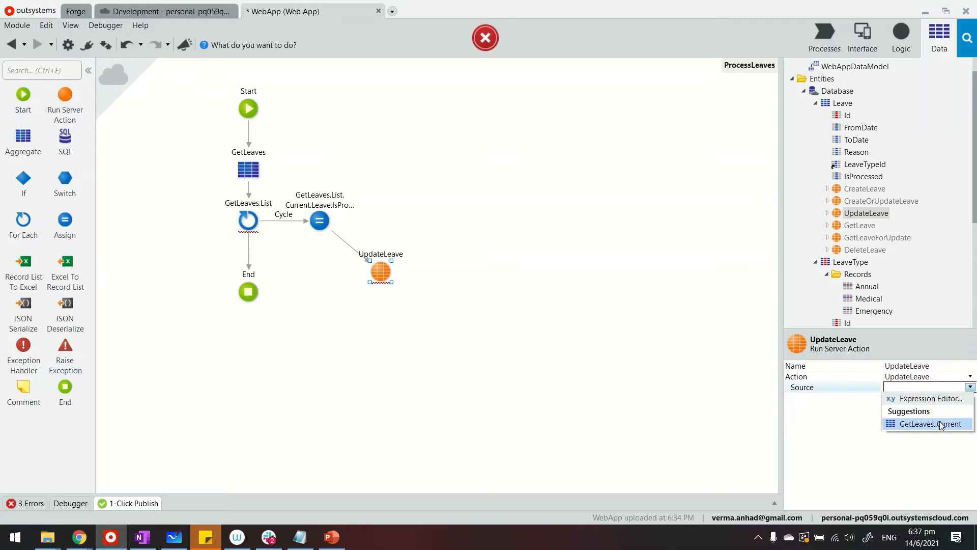
pyautogui.click(927, 423)
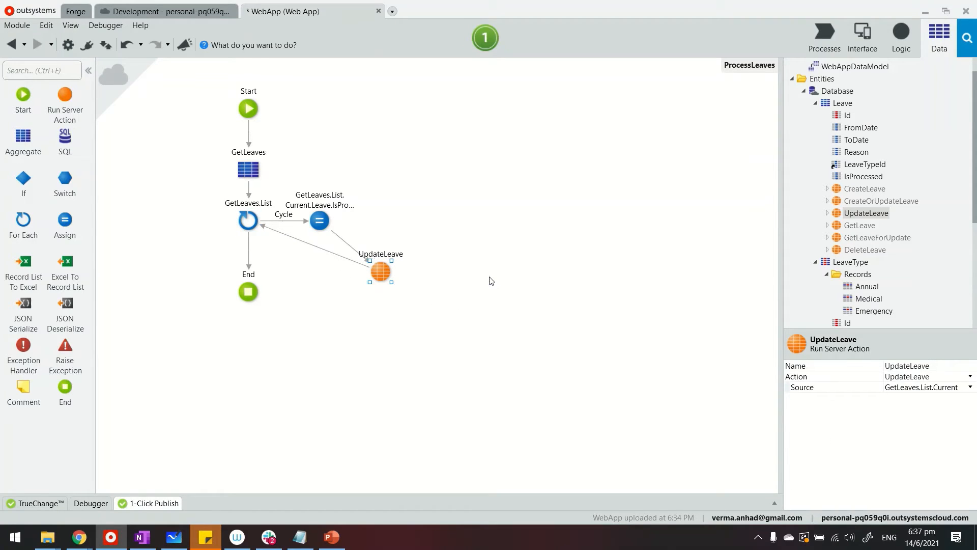
pyautogui.click(823, 35)
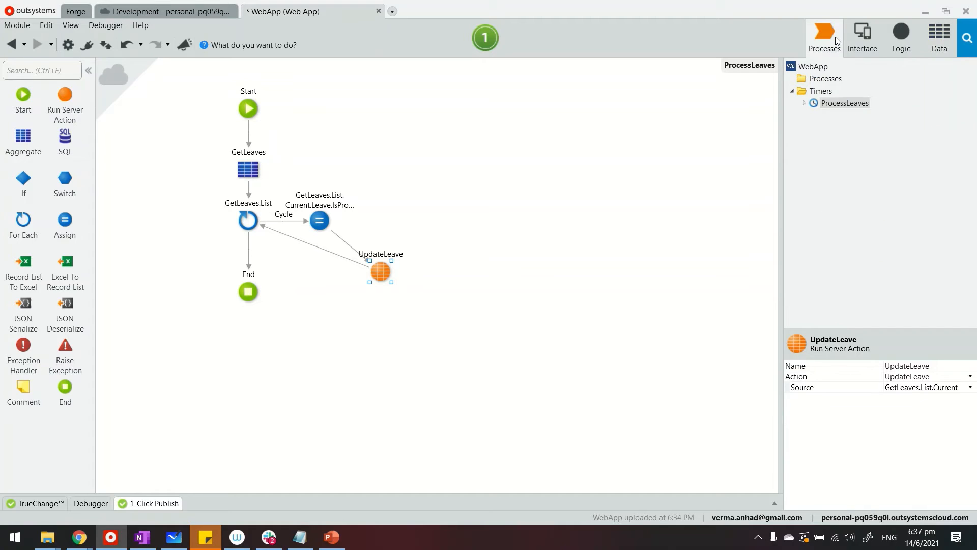
pyautogui.click(845, 103)
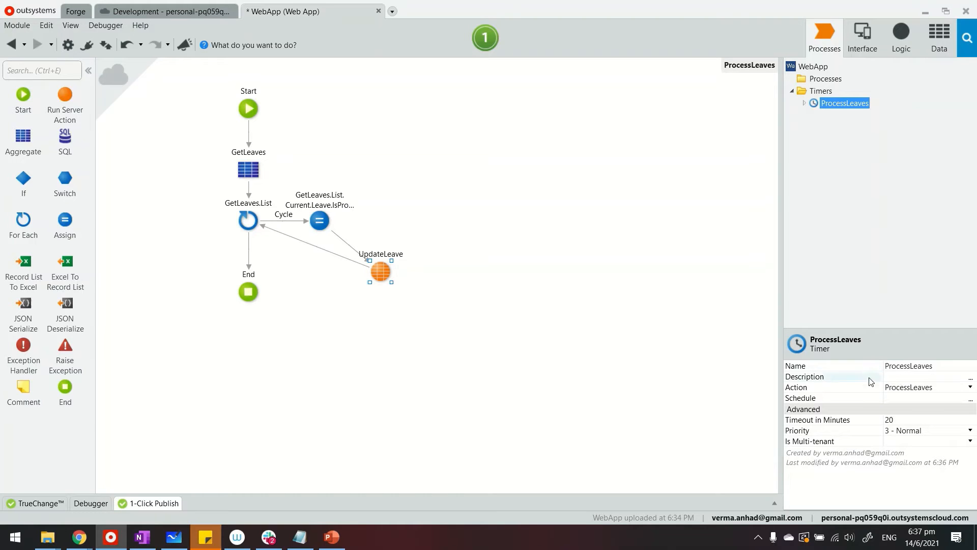
pyautogui.moveTo(907, 387)
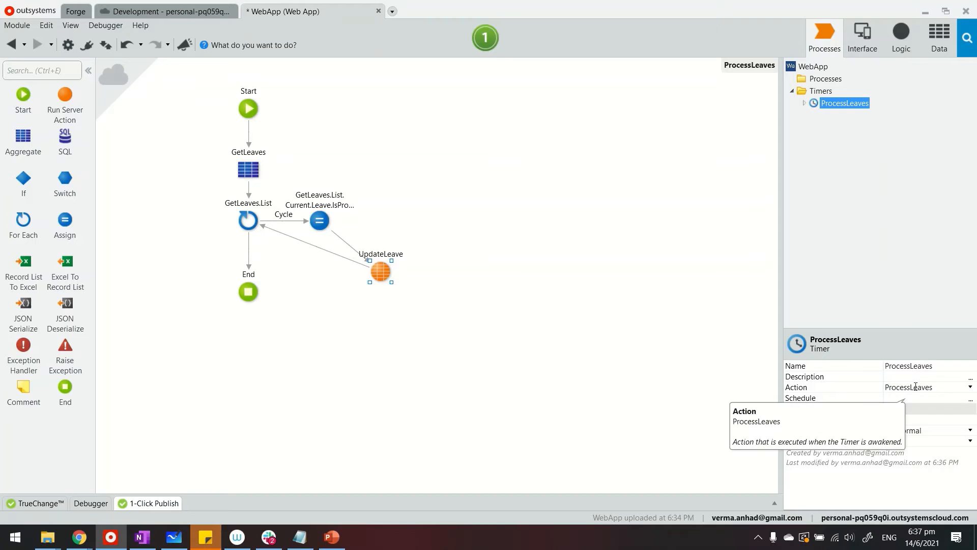
pyautogui.moveTo(863, 398)
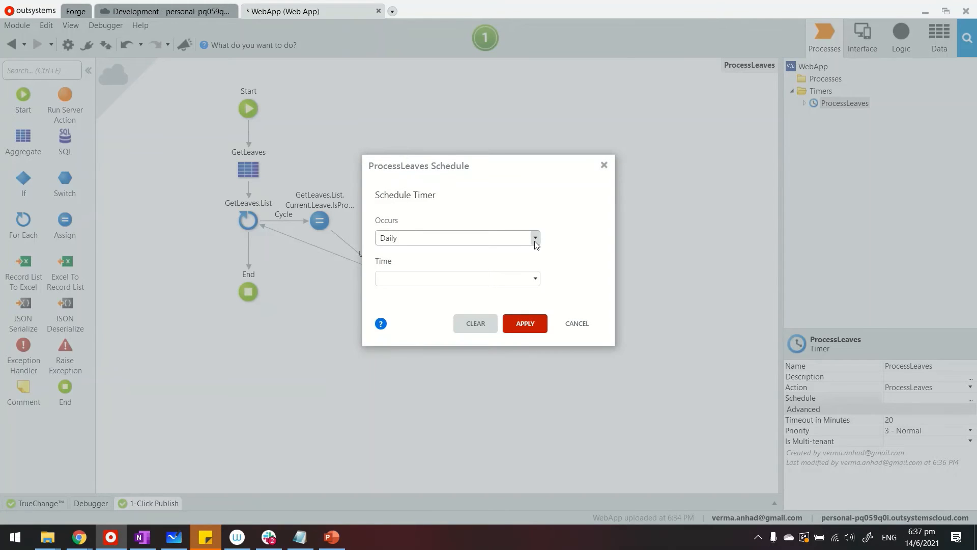
pyautogui.moveTo(533, 278)
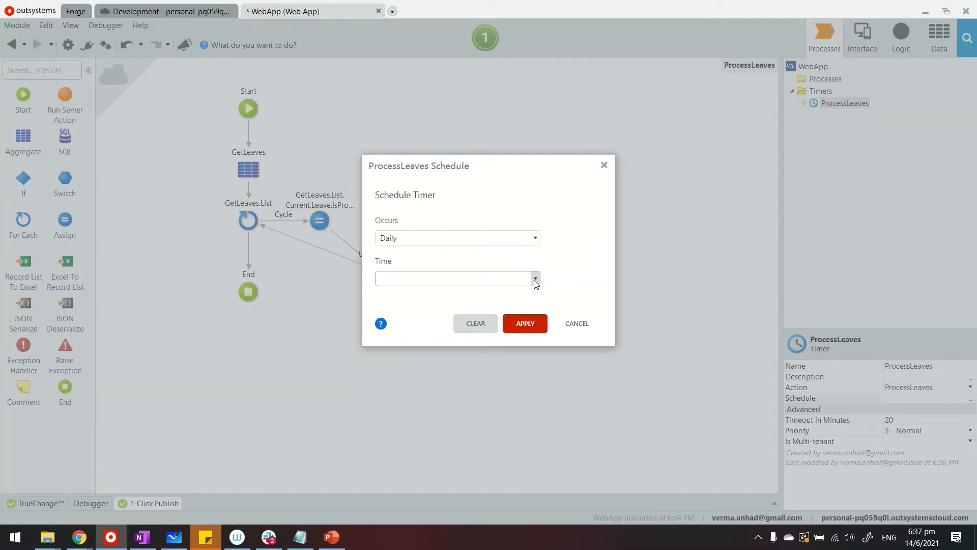
# Apply a Daily schedule with run time 00:30 to the timer.
pyautogui.click(535, 279)
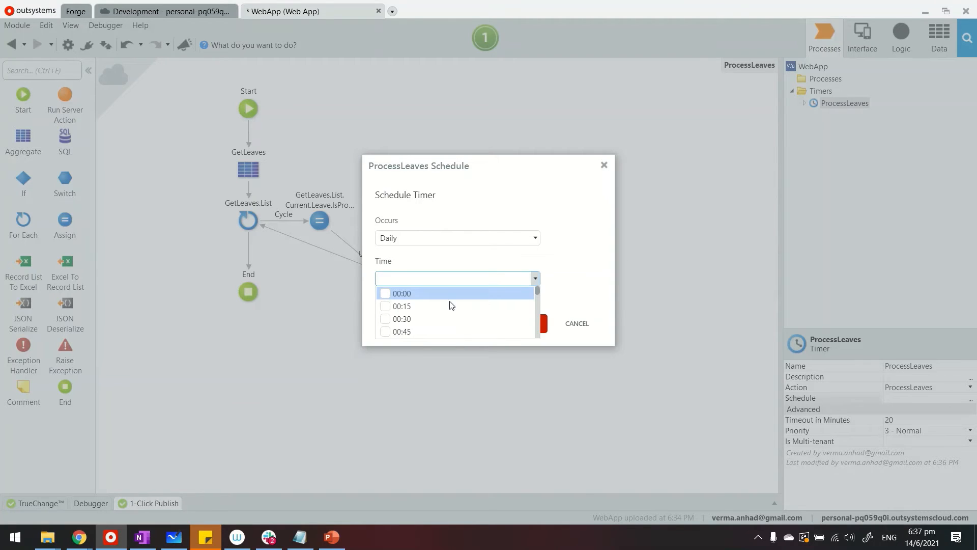
pyautogui.click(455, 237)
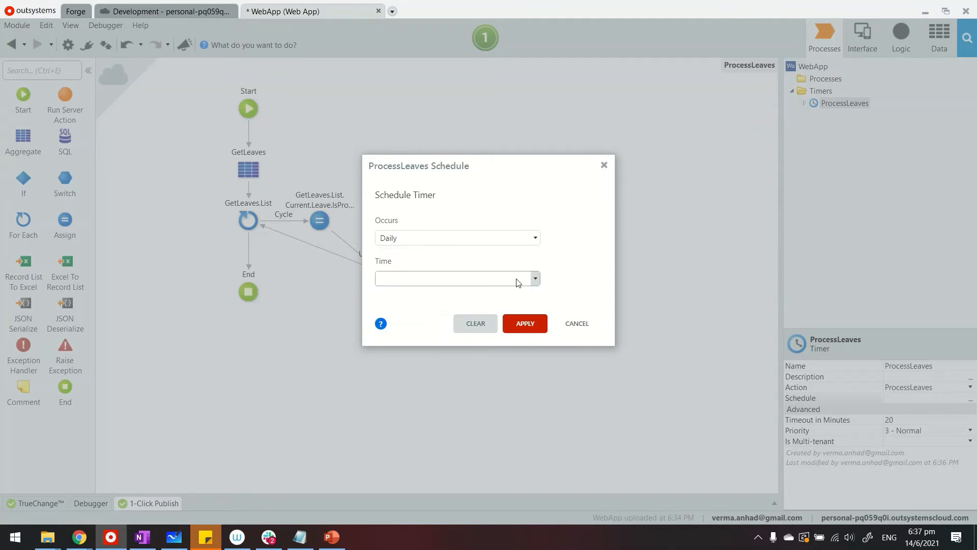
pyautogui.click(535, 279)
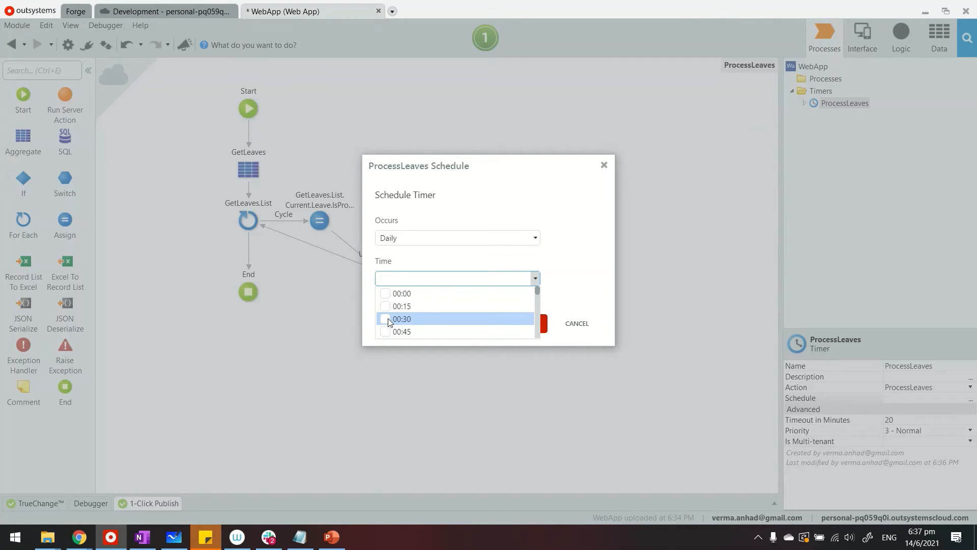
pyautogui.click(401, 318)
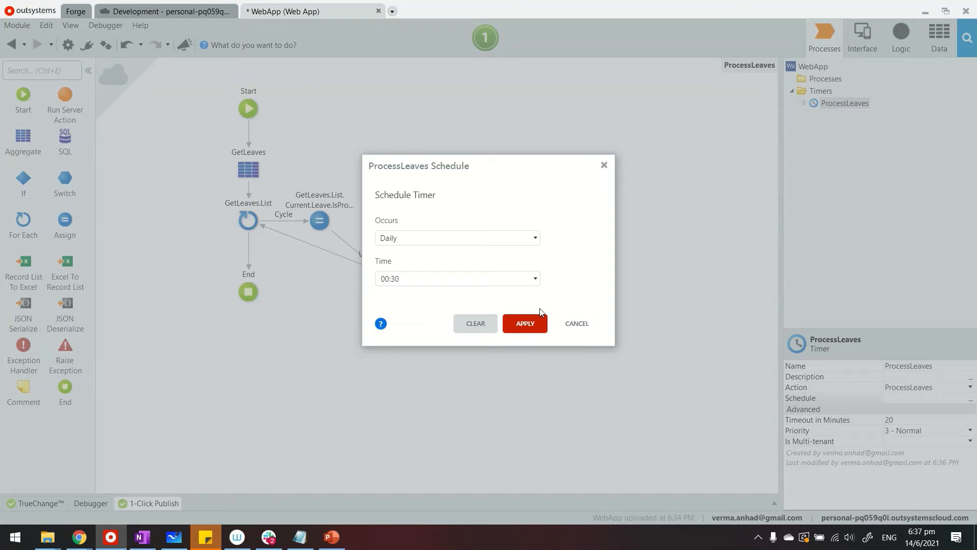
pyautogui.click(524, 322)
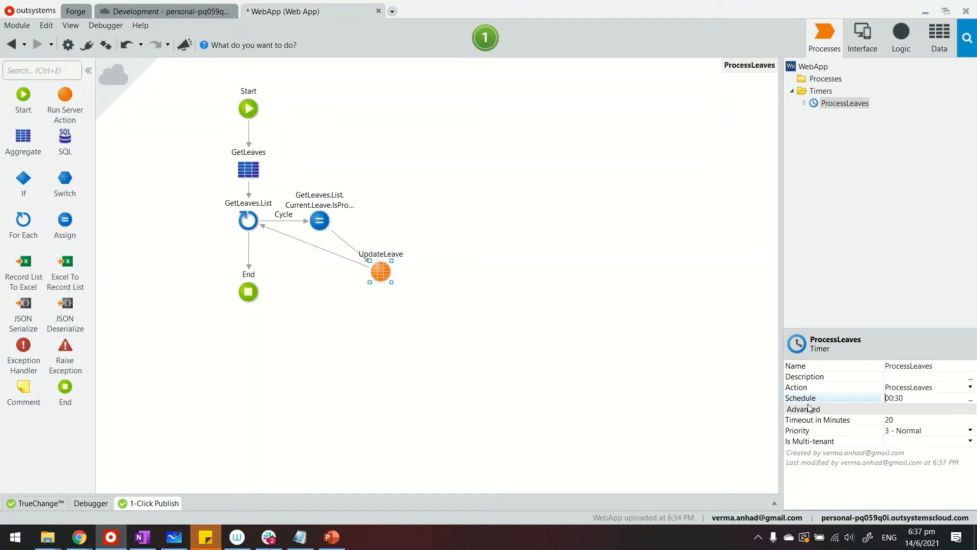
pyautogui.moveTo(725, 331)
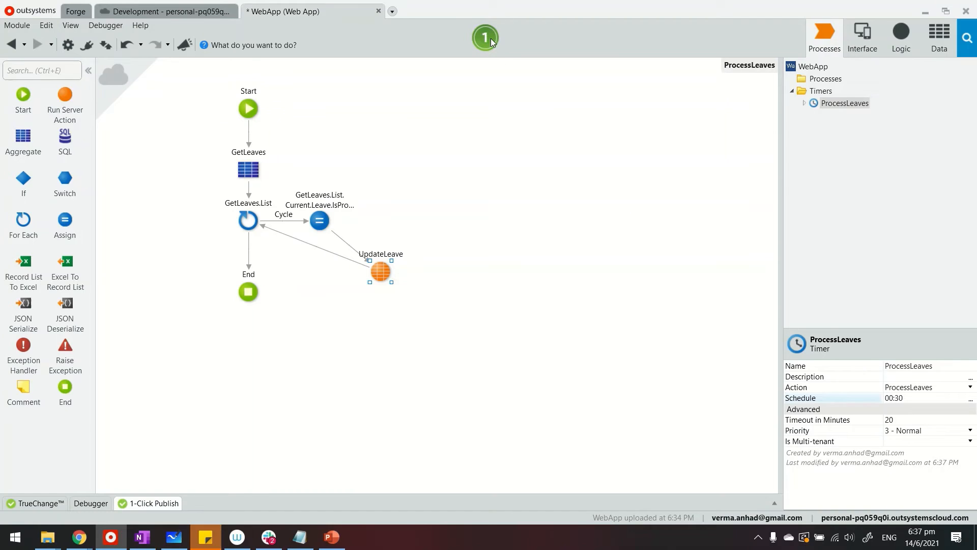
# 1-Click Publish the WebApp module until the log reports it deployed and available.
pyautogui.click(152, 502)
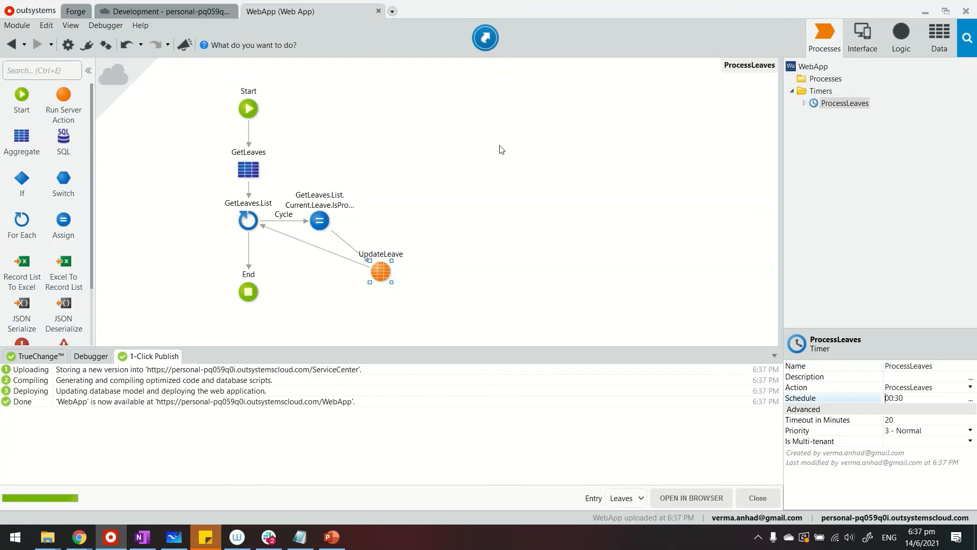
pyautogui.moveTo(484, 38)
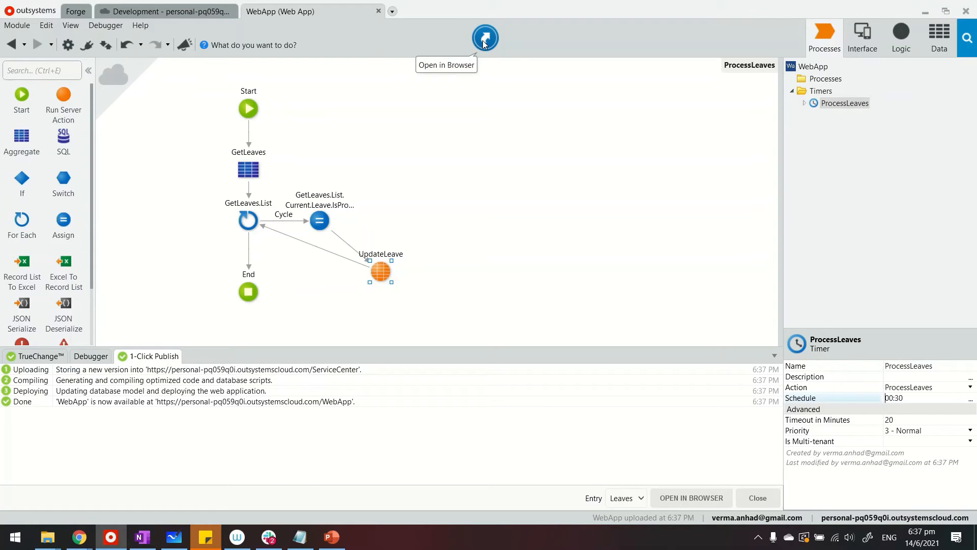
pyautogui.moveTo(457, 123)
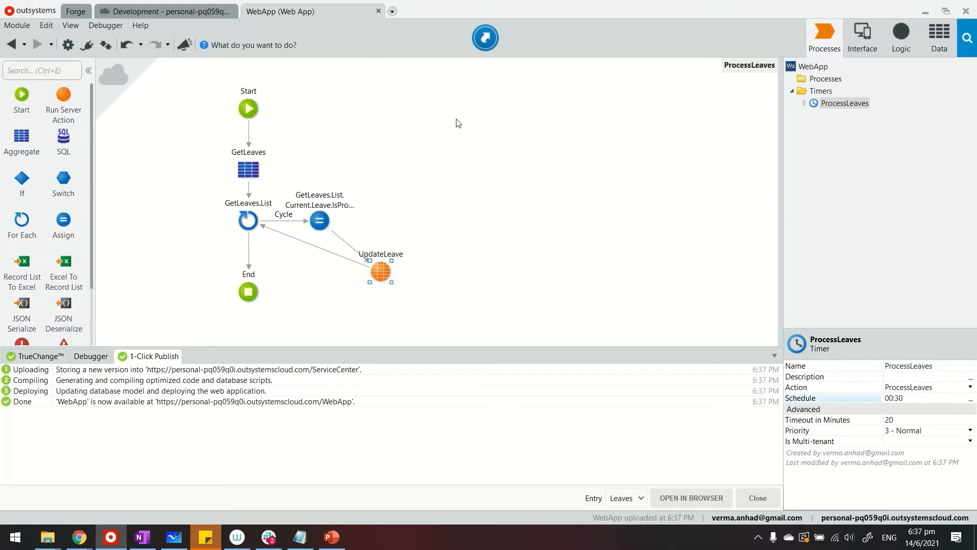
pyautogui.moveTo(420, 129)
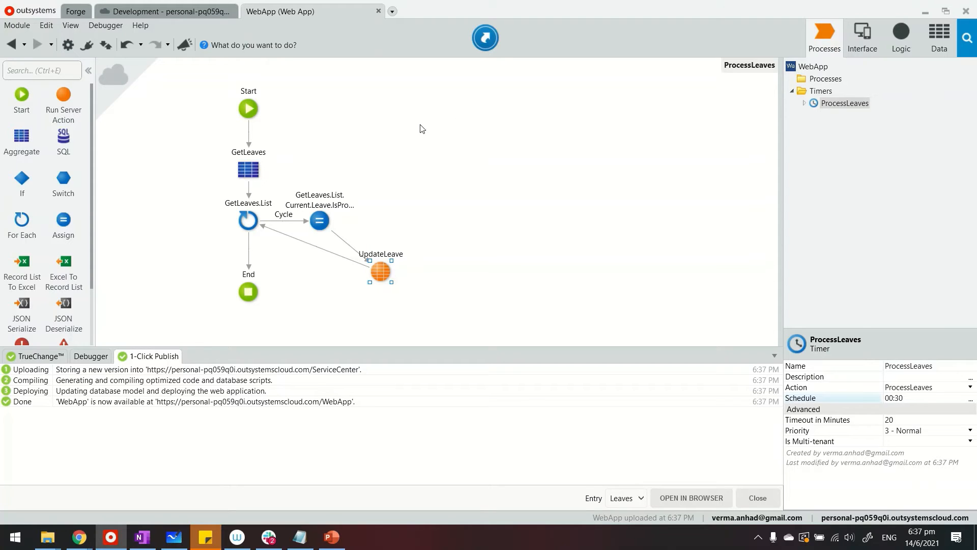
pyautogui.moveTo(67, 45)
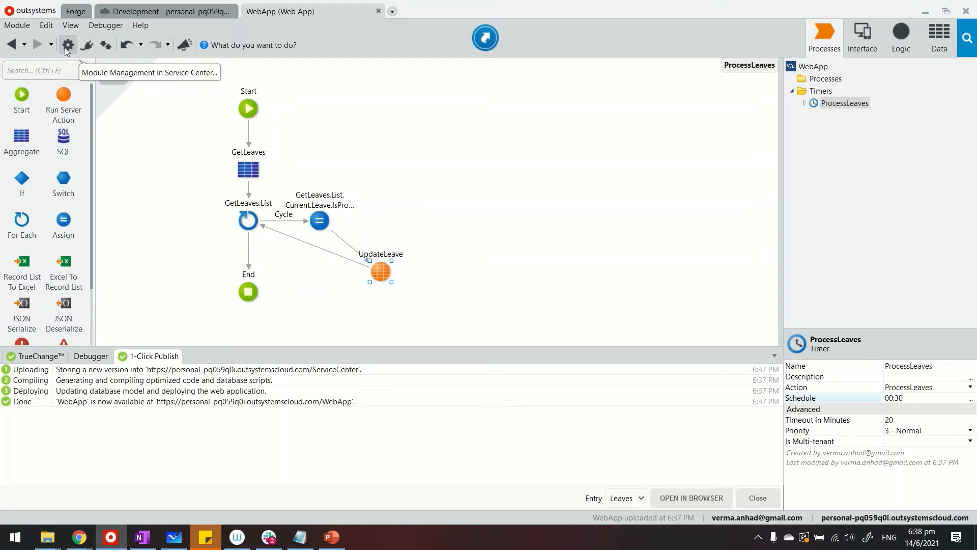
pyautogui.moveTo(73, 50)
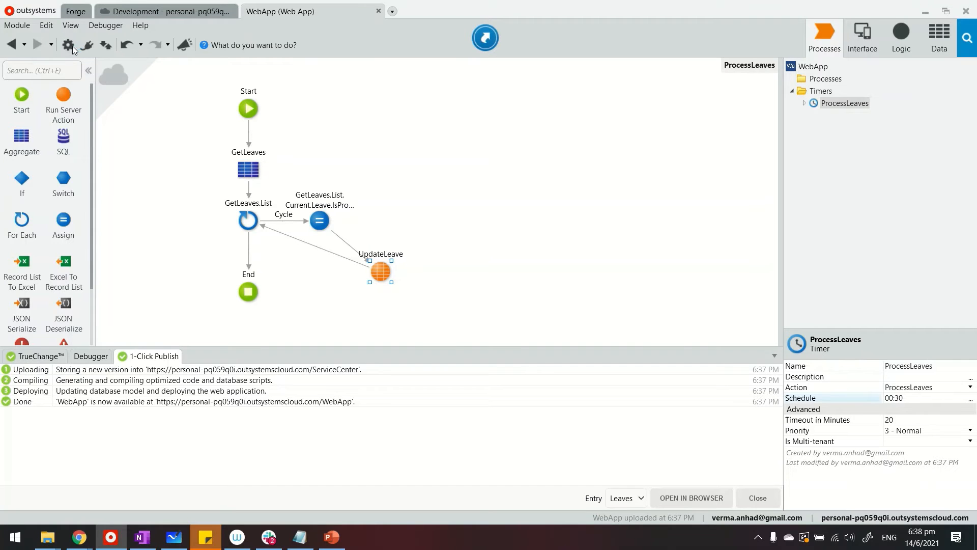
# On the WebApp module page in Service Center, list its timers and tick ProcessLeaves for running.
pyautogui.click(690, 498)
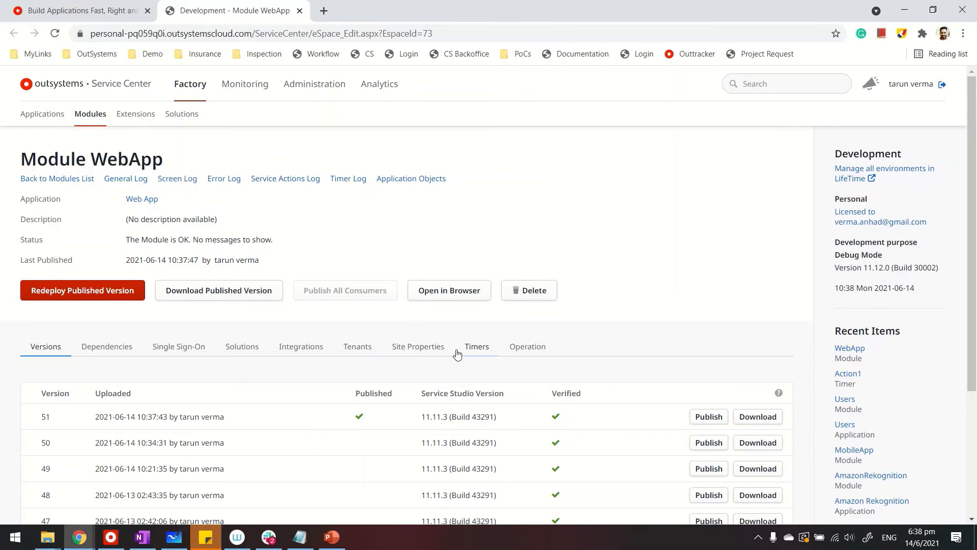
pyautogui.moveTo(464, 343)
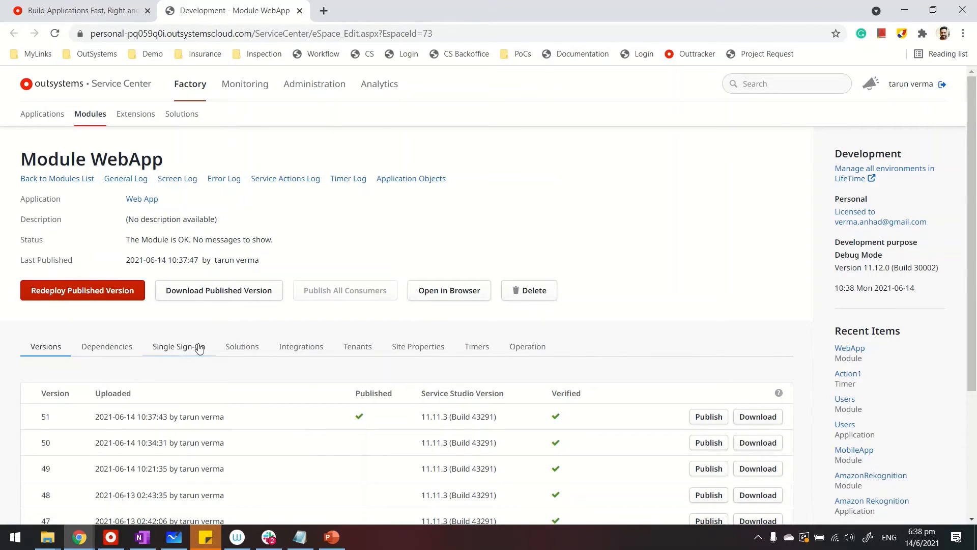
pyautogui.click(477, 346)
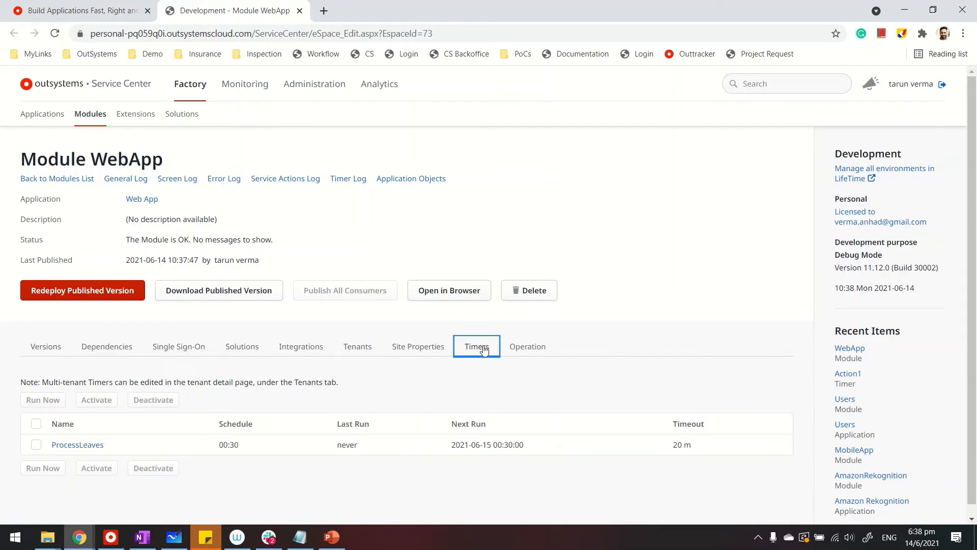
pyautogui.moveTo(51, 444)
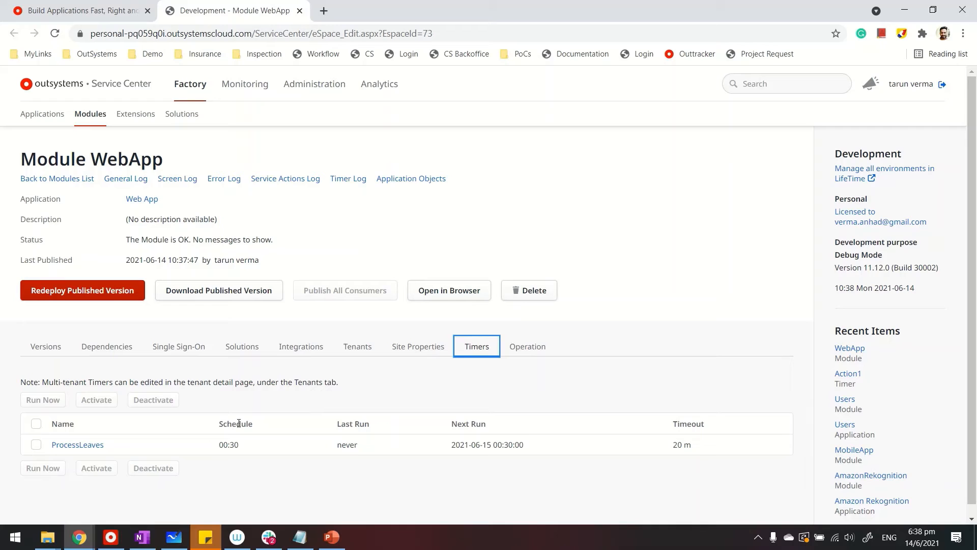
pyautogui.moveTo(259, 444)
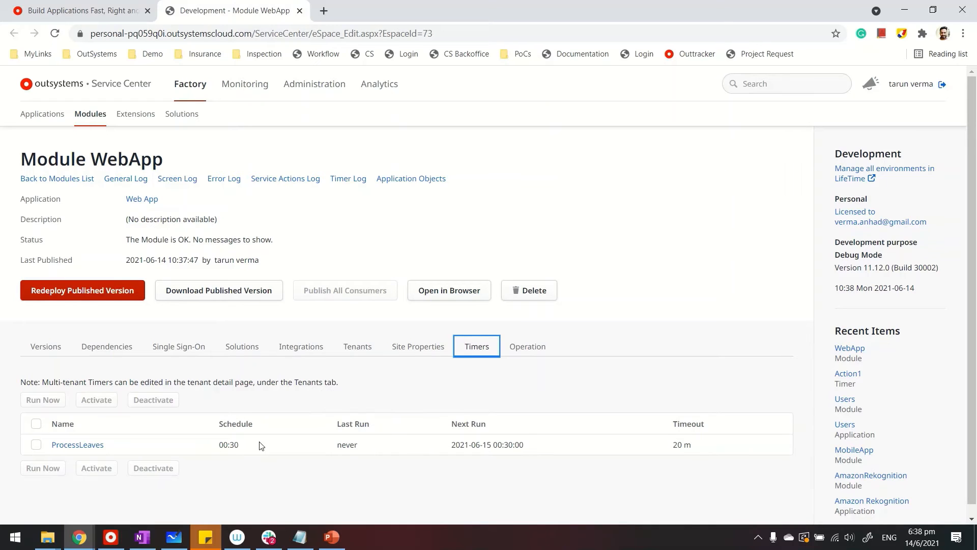
pyautogui.moveTo(665, 453)
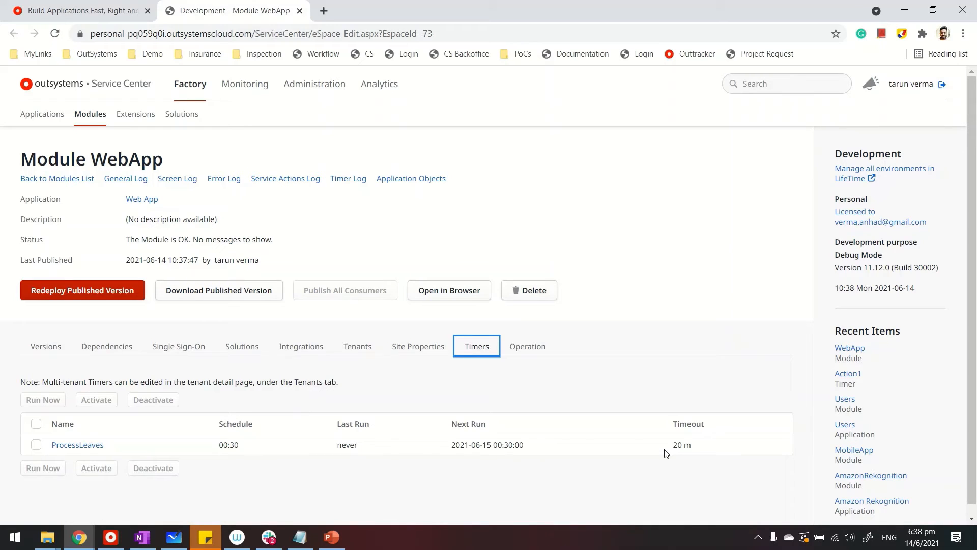
pyautogui.moveTo(77, 444)
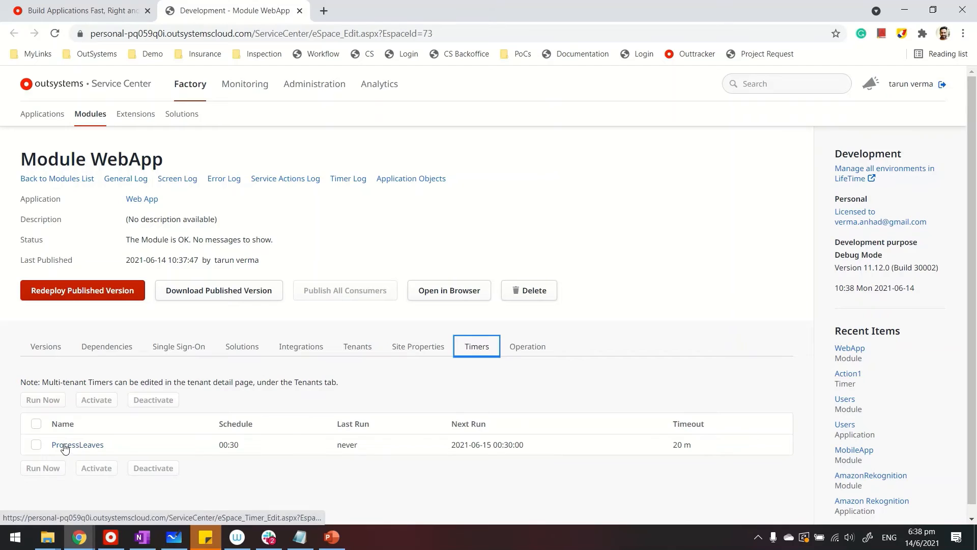
pyautogui.click(37, 445)
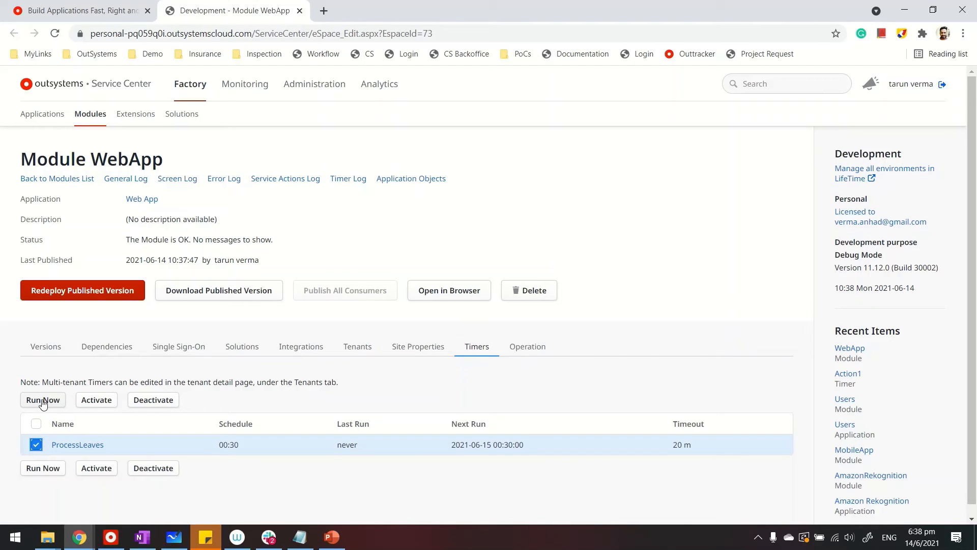
pyautogui.moveTo(216, 235)
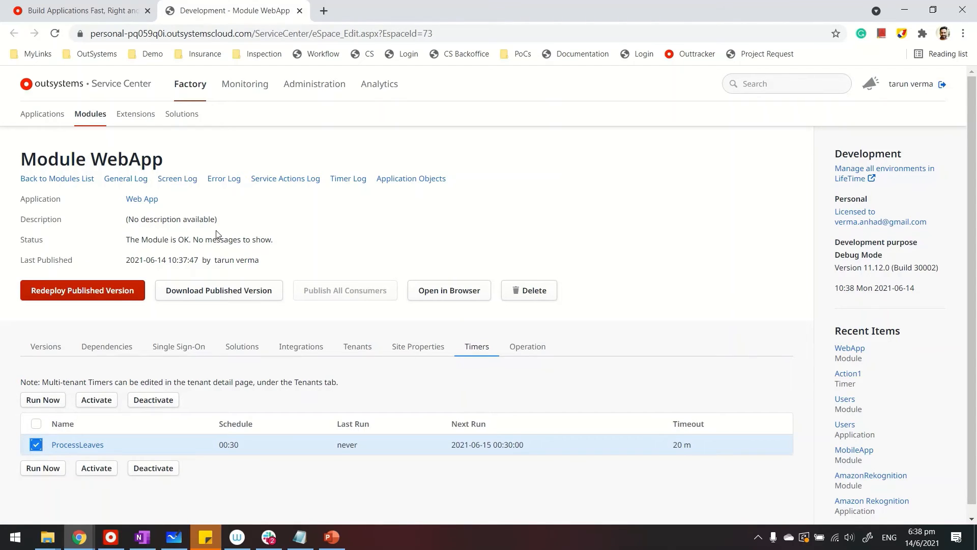
pyautogui.moveTo(137, 512)
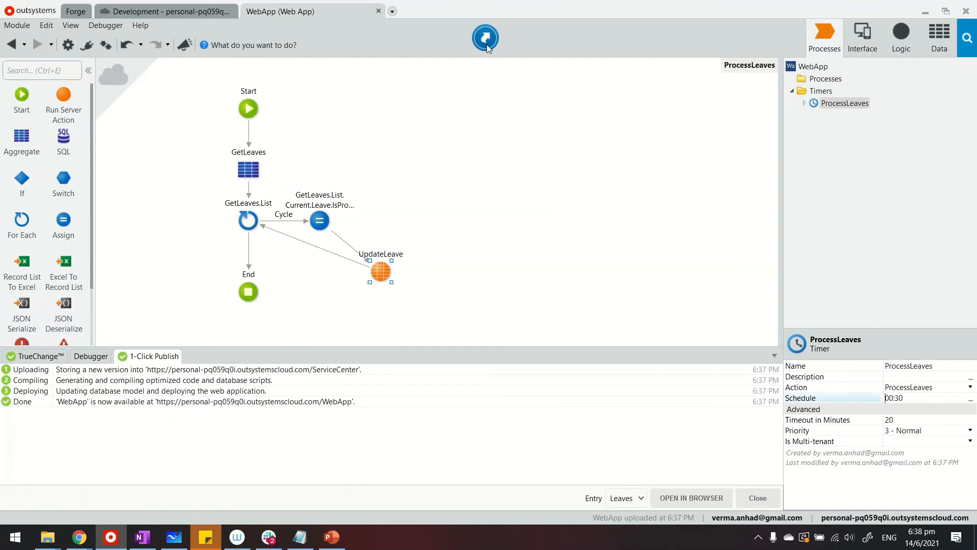
# Check both leaves show Is Processed ticked in the Leave List, then return to Service Center.
pyautogui.click(690, 497)
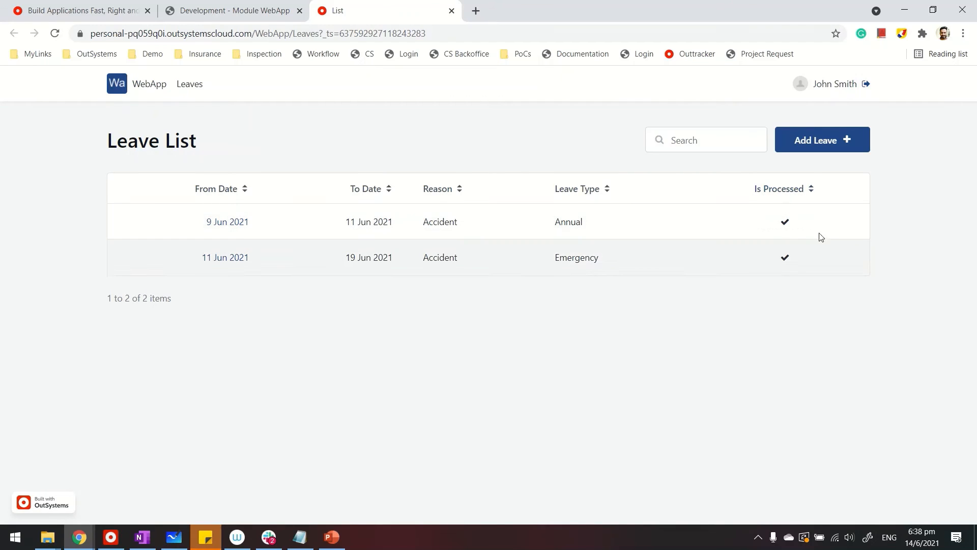
pyautogui.moveTo(785, 235)
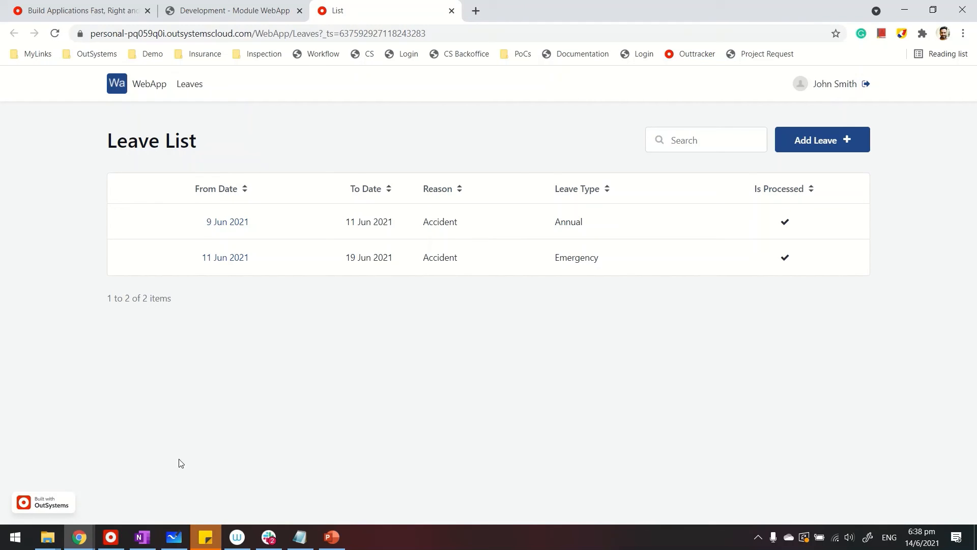
pyautogui.moveTo(211, 20)
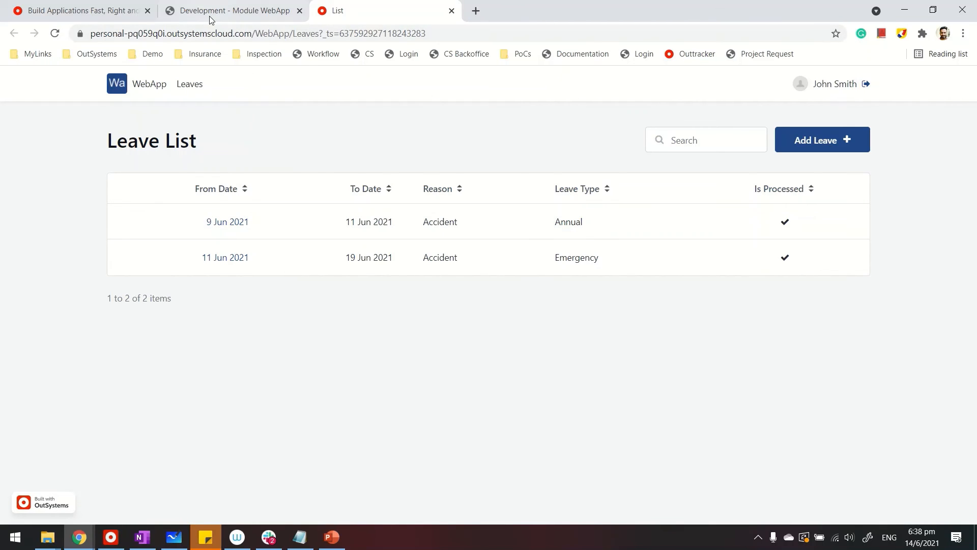
pyautogui.click(234, 10)
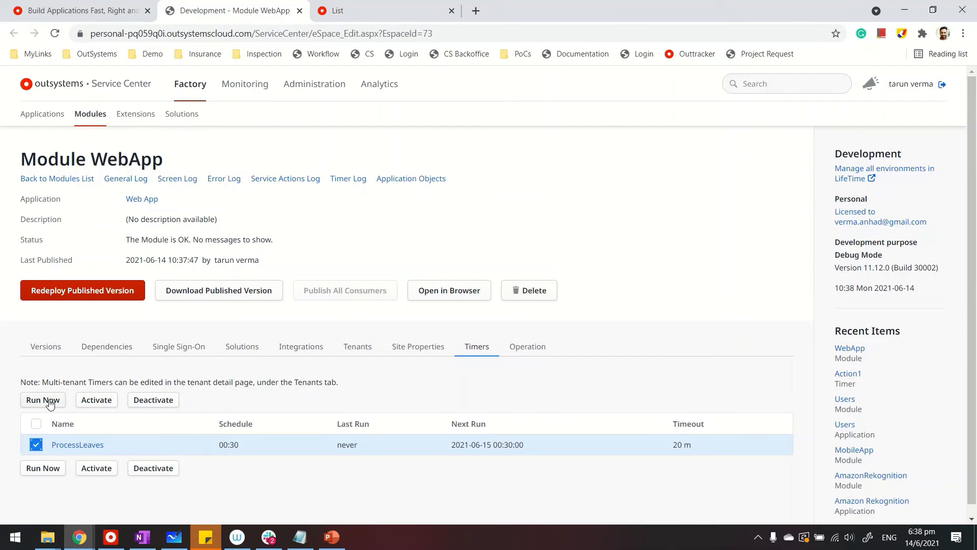
# Run ProcessLeaves now and check its timer page shows the last run at 10:38:48.
pyautogui.click(42, 399)
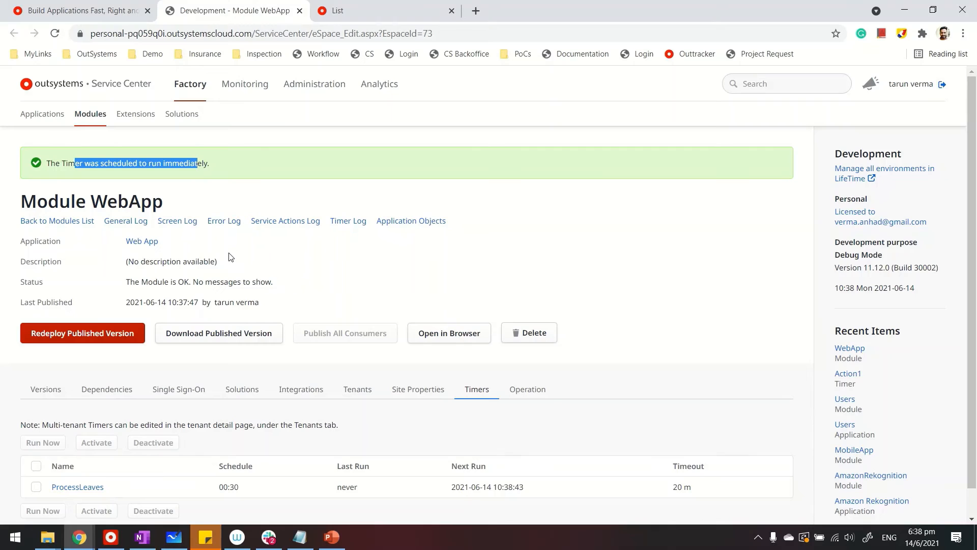
pyautogui.moveTo(315, 84)
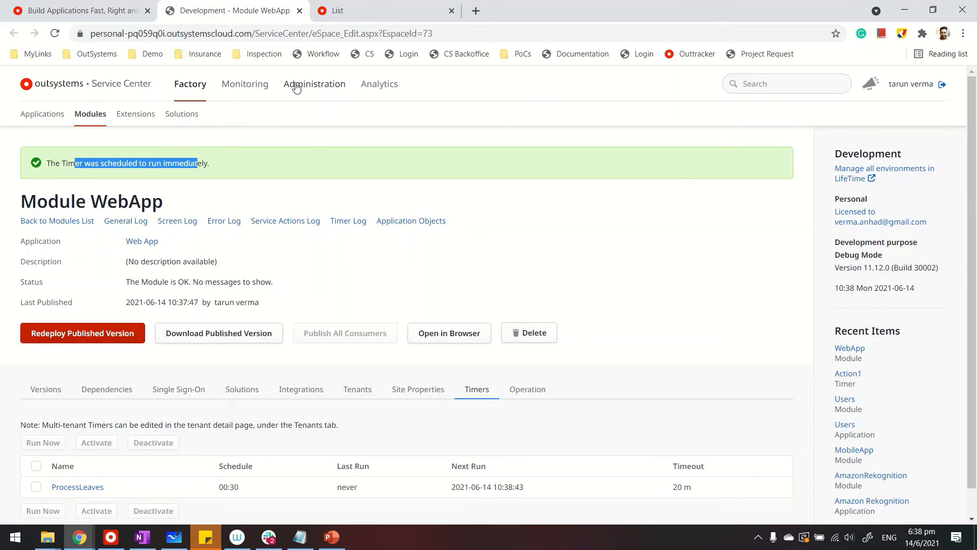
pyautogui.moveTo(244, 83)
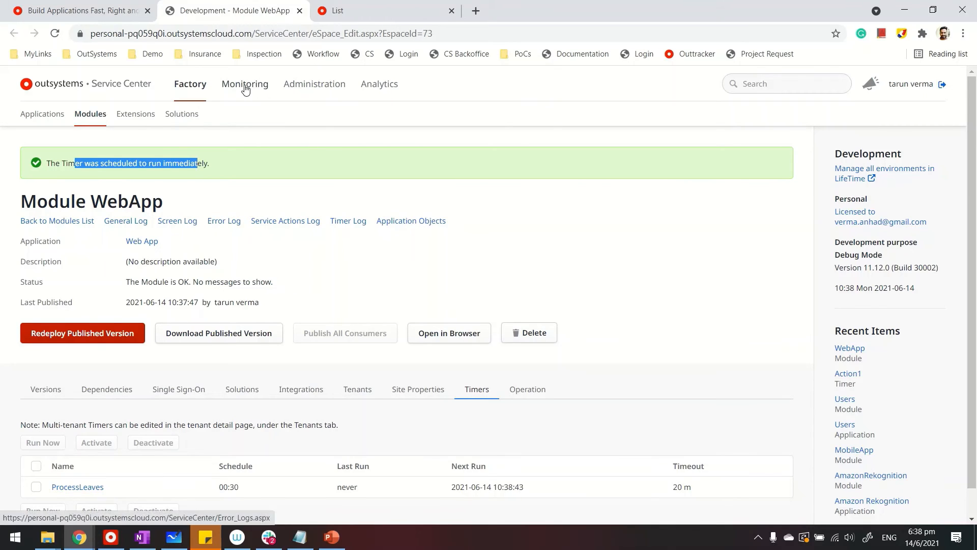
pyautogui.scroll(-3)
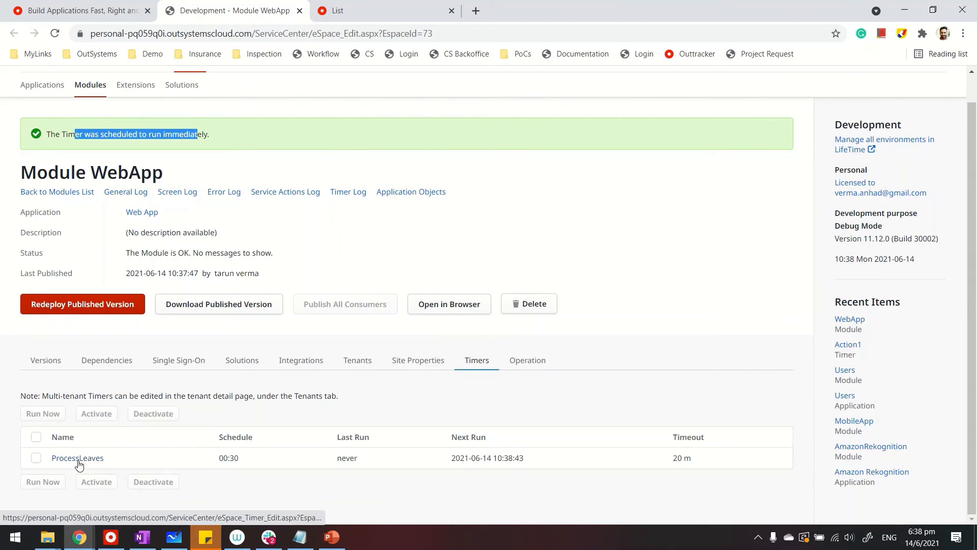
pyautogui.click(76, 457)
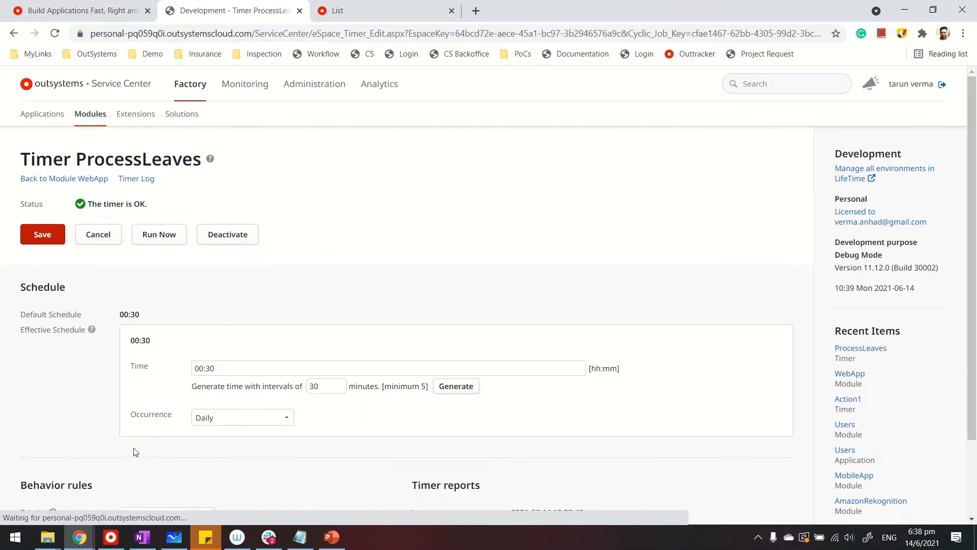
pyautogui.scroll(-3)
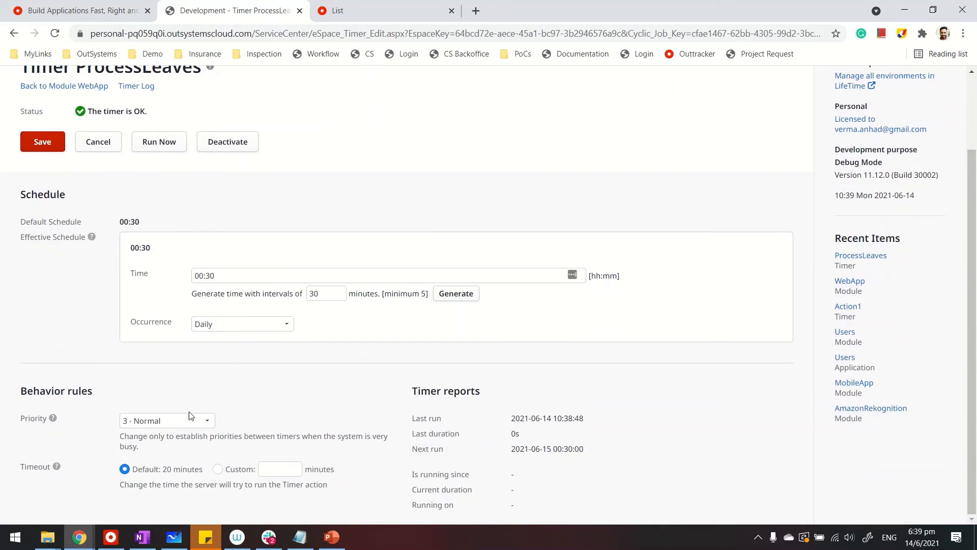
pyautogui.moveTo(556, 420)
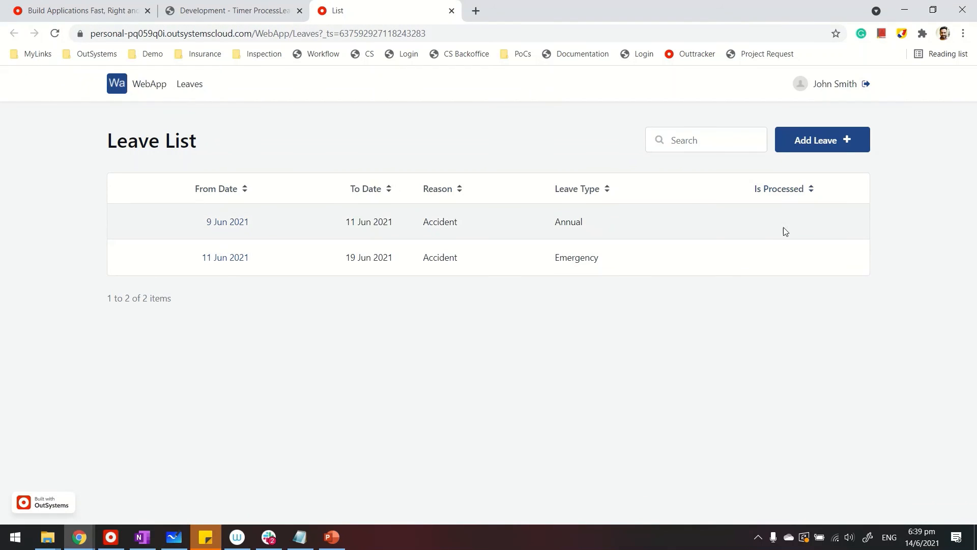
pyautogui.moveTo(796, 244)
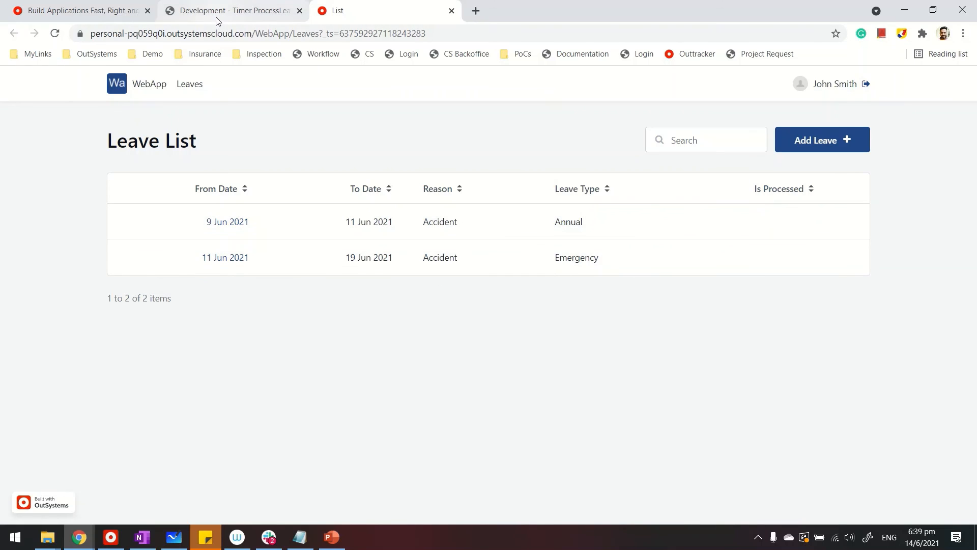
# Run ProcessLeaves again from its own timer page so it reports it is about to run.
pyautogui.click(231, 10)
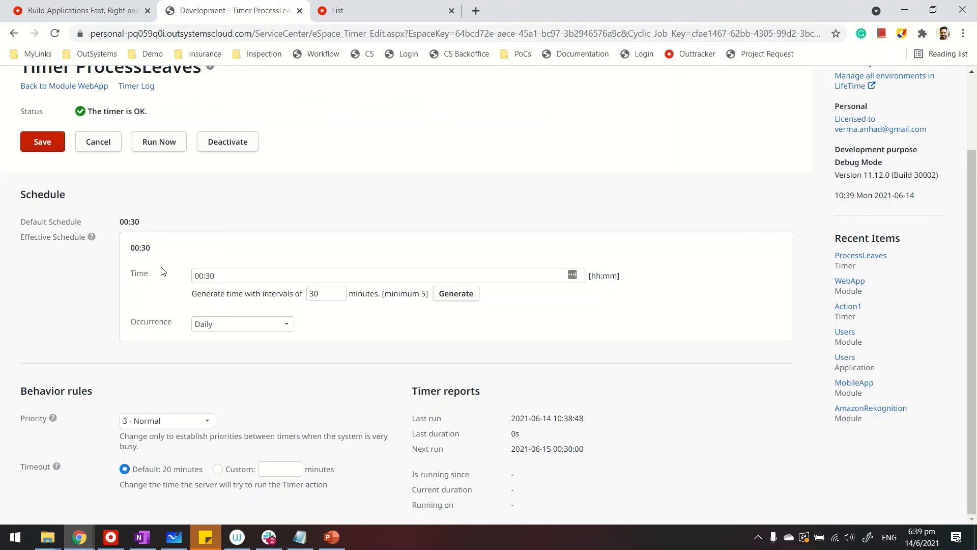
pyautogui.scroll(3)
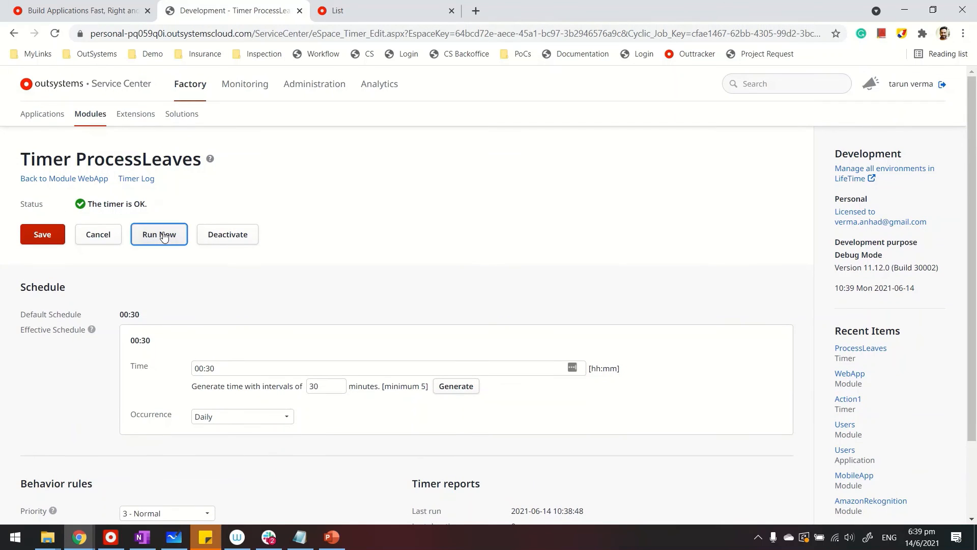
pyautogui.click(159, 234)
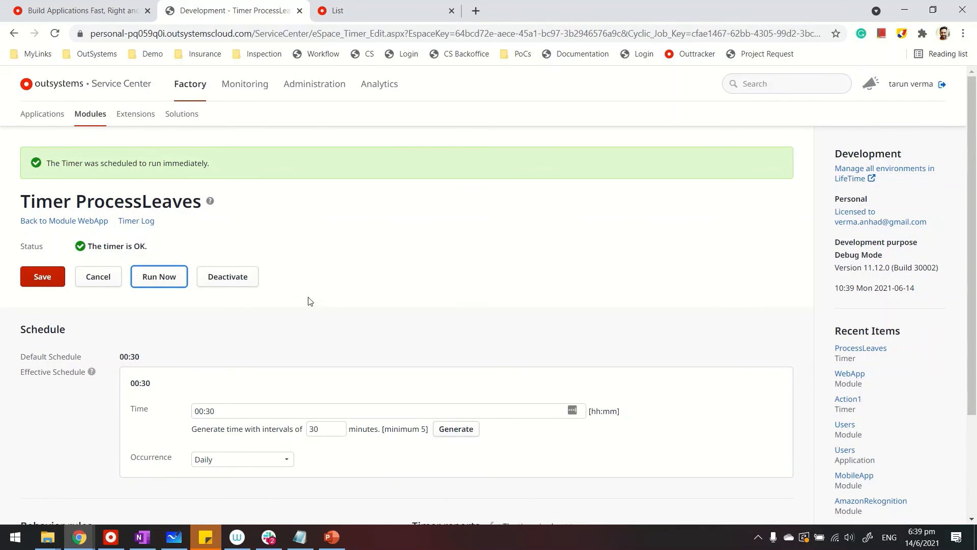
pyautogui.scroll(-3)
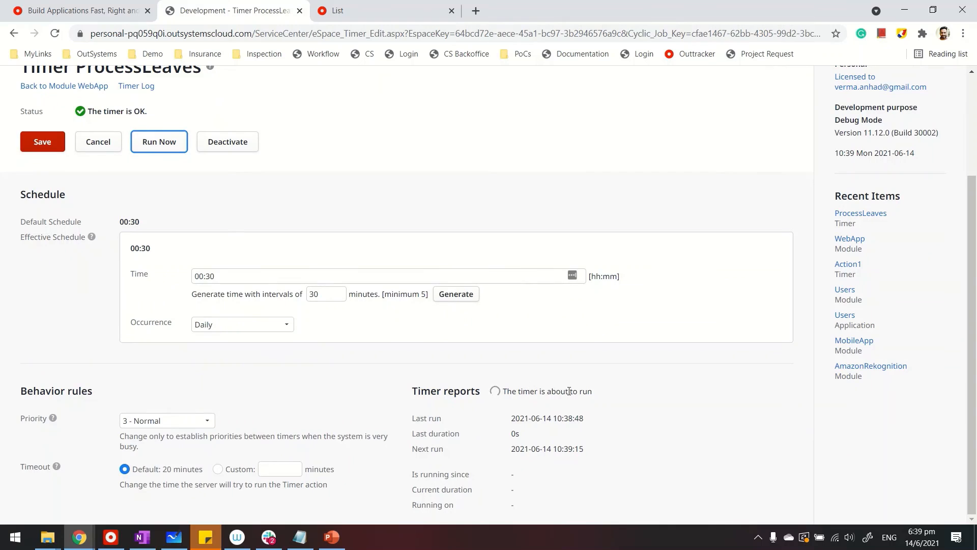